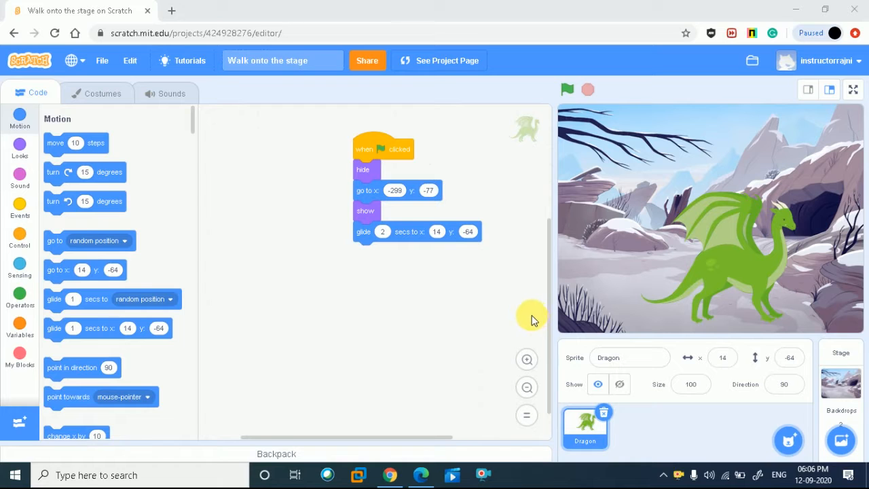
Step: Play the dragon walk-on in full-screen stage view, then exit full screen
{"action": "left_click", "coordinate": [853, 88]}
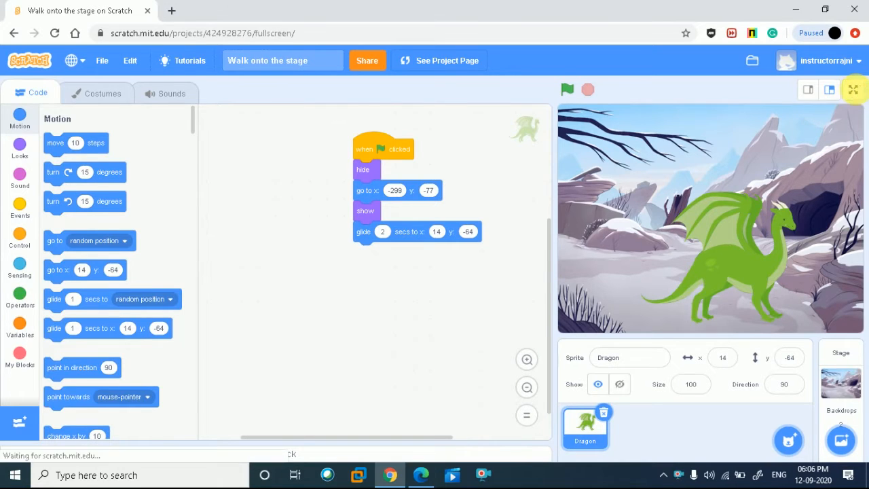
{"action": "left_click", "coordinate": [852, 89]}
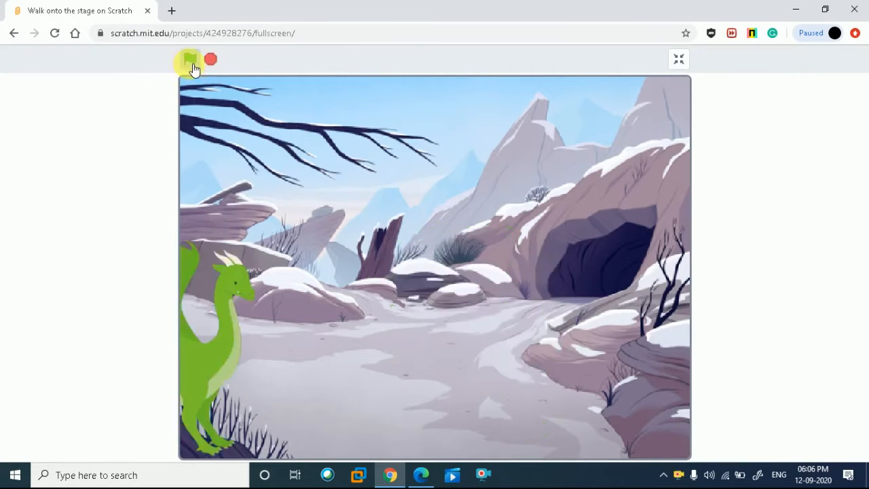
{"action": "left_click", "coordinate": [190, 59]}
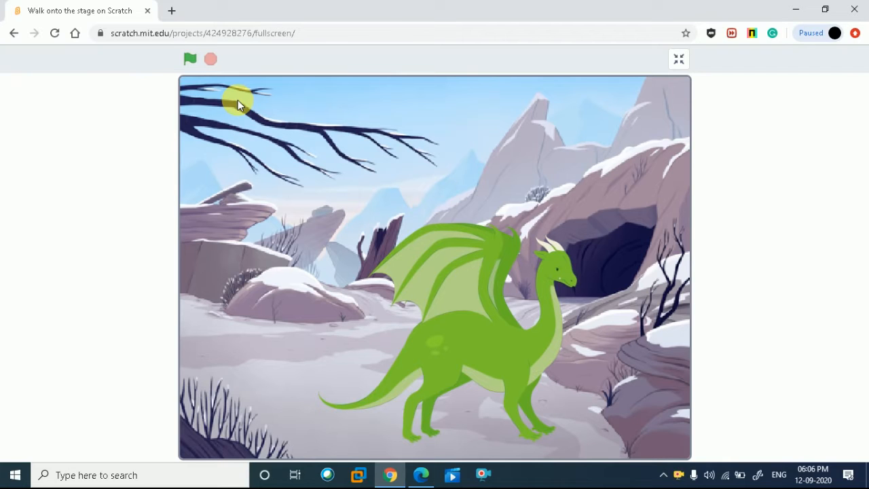
{"action": "left_click", "coordinate": [190, 59]}
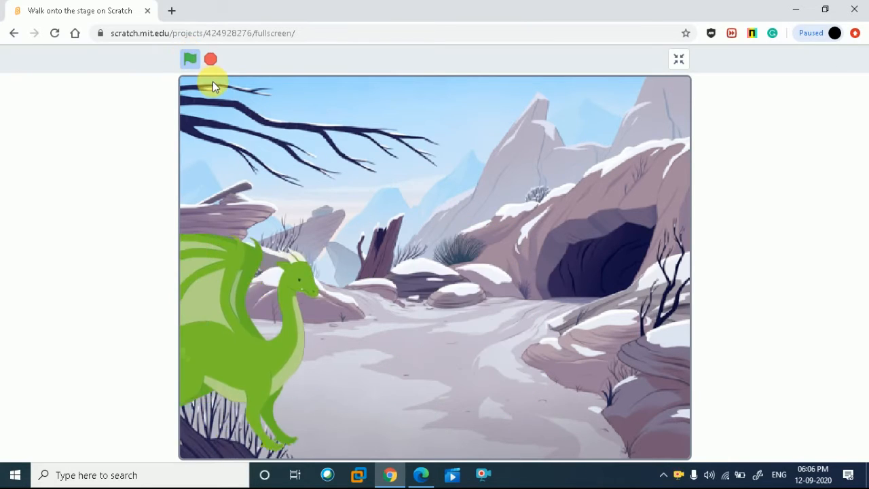
{"action": "left_click", "coordinate": [190, 59]}
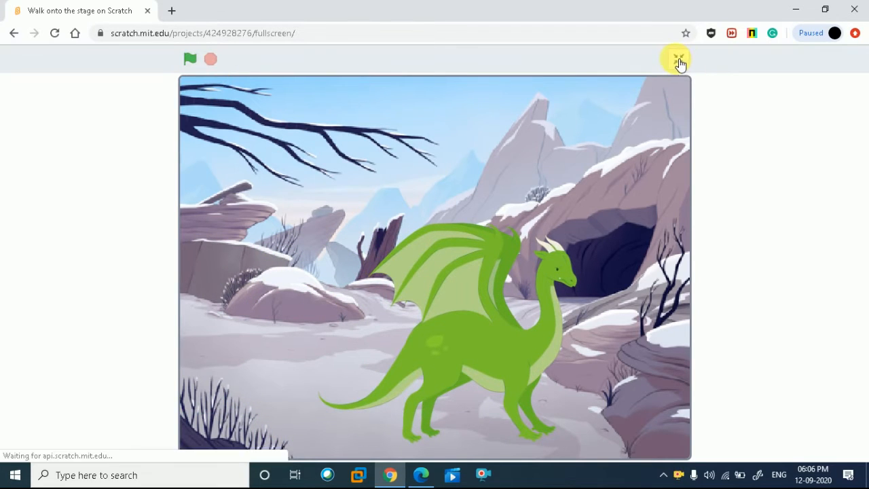
{"action": "left_click", "coordinate": [676, 59]}
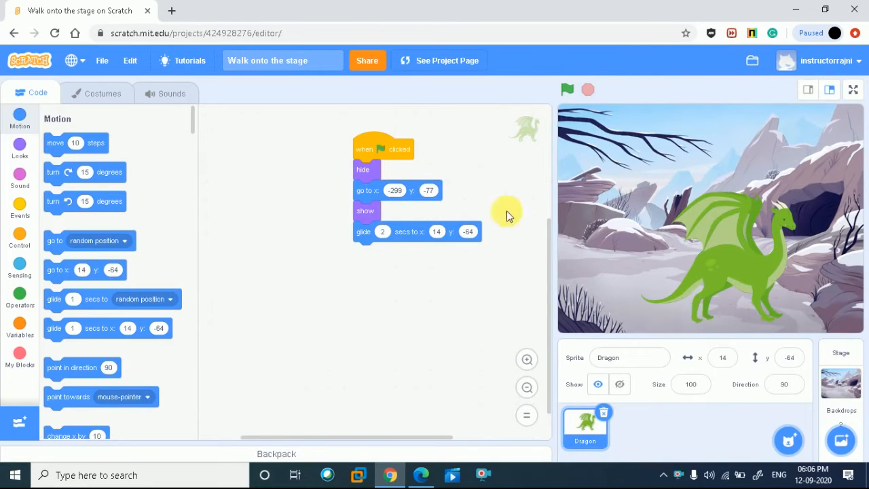
{"action": "mouse_move", "coordinate": [450, 272]}
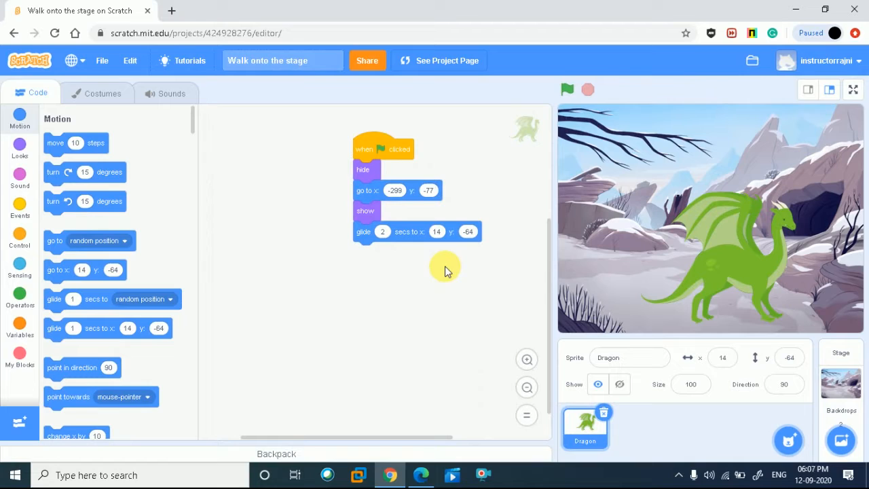
{"action": "mouse_move", "coordinate": [453, 268]}
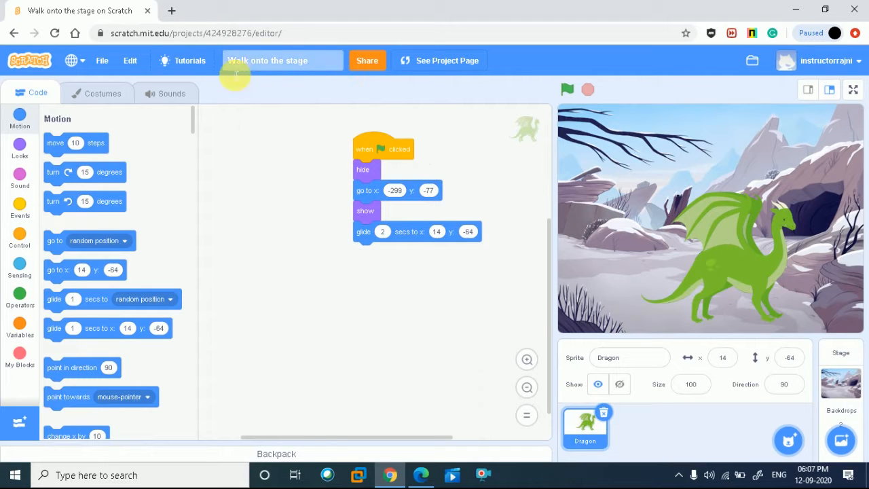
{"action": "mouse_move", "coordinate": [330, 97]}
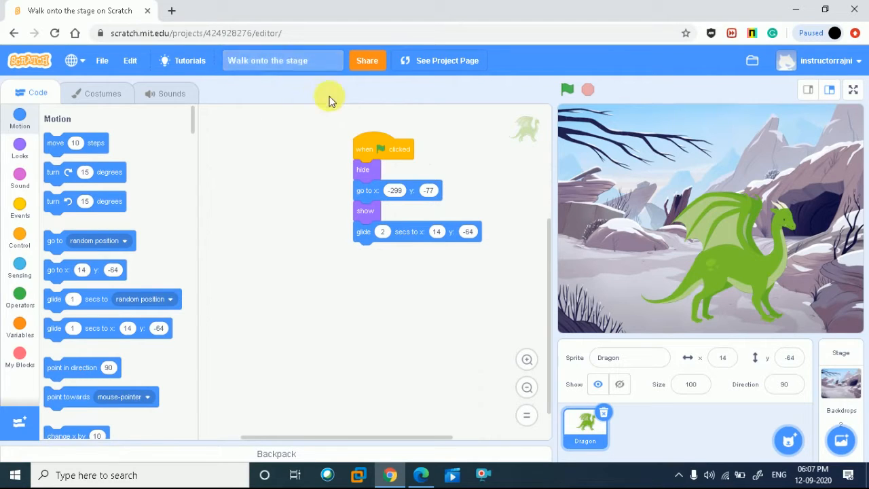
{"action": "mouse_move", "coordinate": [691, 246]}
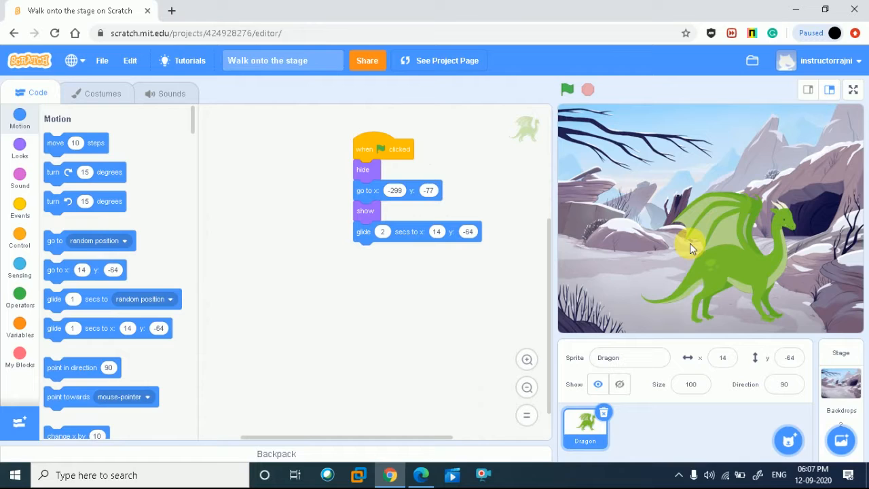
{"action": "mouse_move", "coordinate": [686, 244]}
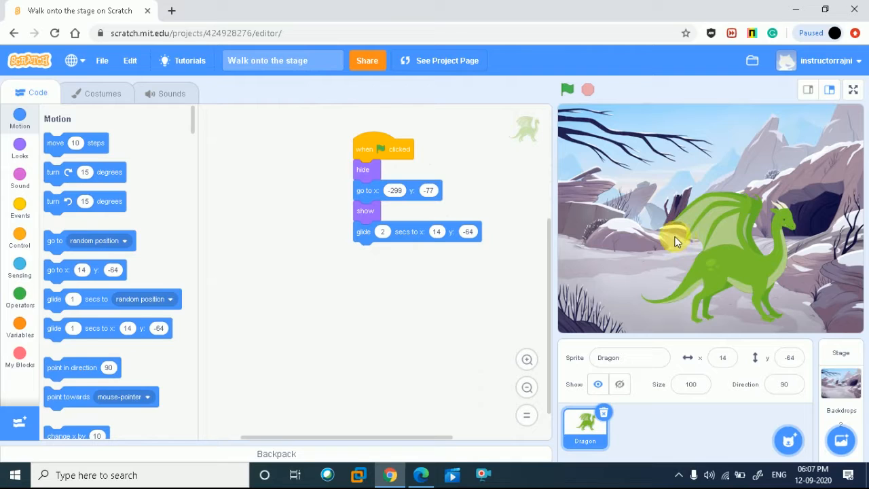
{"action": "mouse_move", "coordinate": [662, 251]}
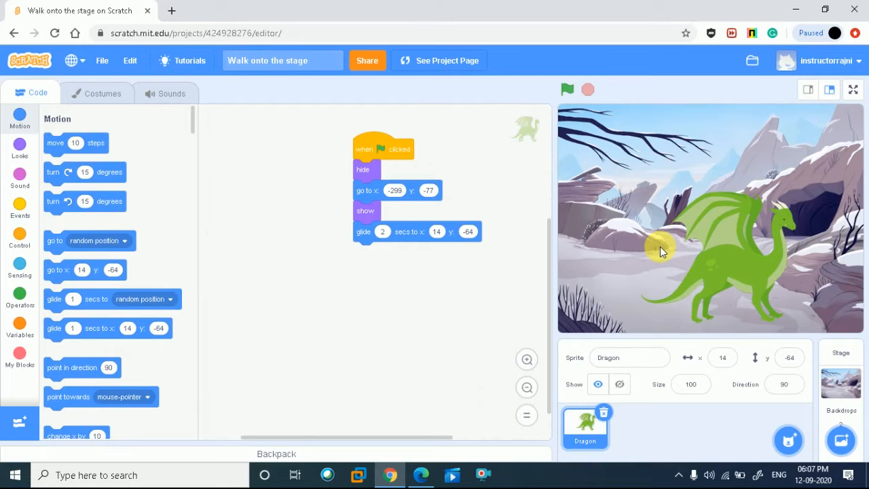
{"action": "mouse_move", "coordinate": [775, 180]}
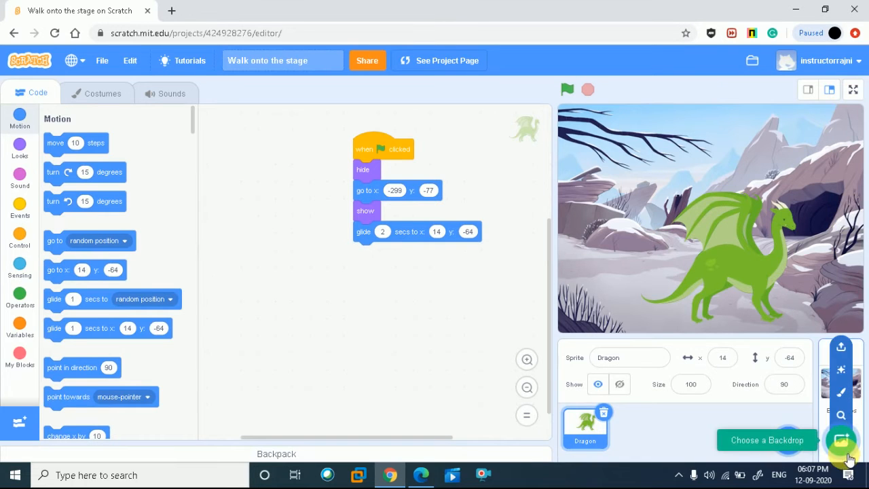
Step: Replay the dragon animation several times, then start a new project from the File menu
{"action": "left_click", "coordinate": [842, 440]}
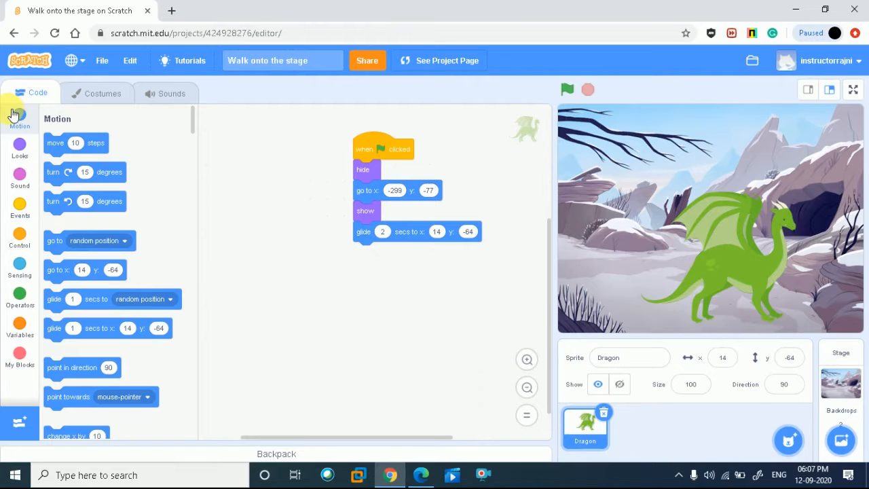
{"action": "mouse_move", "coordinate": [107, 143]}
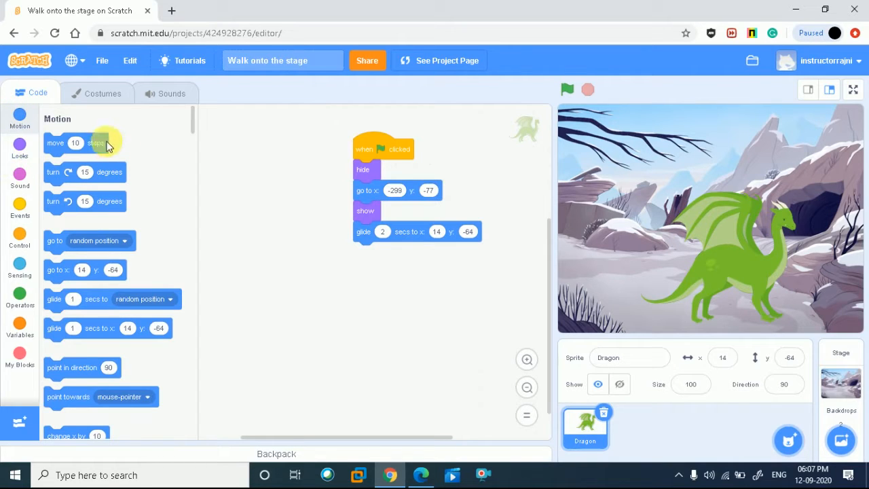
{"action": "mouse_move", "coordinate": [549, 277]}
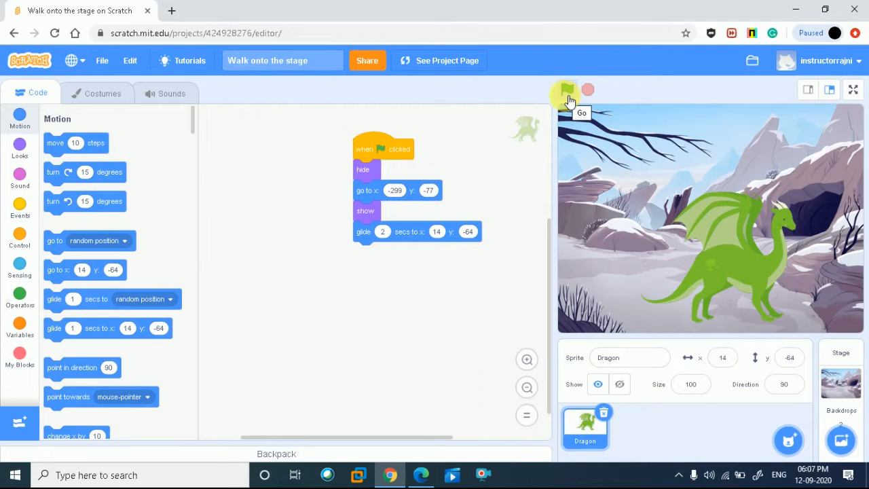
{"action": "left_click", "coordinate": [568, 89]}
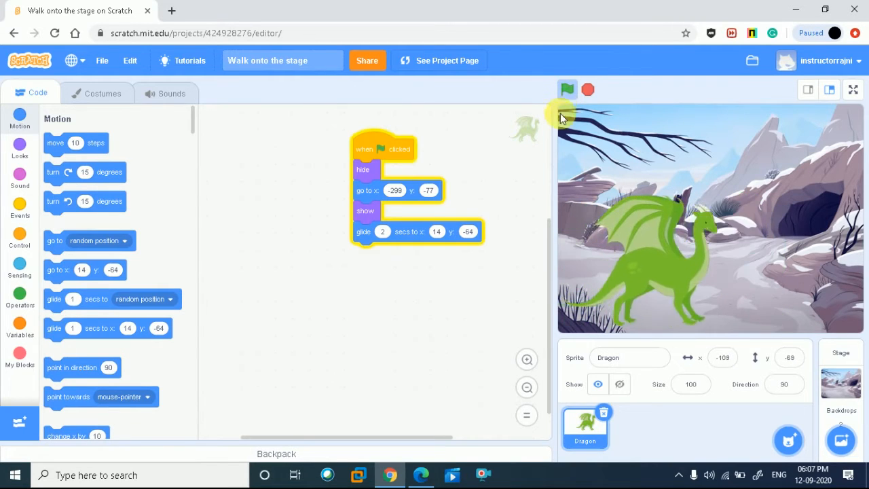
{"action": "left_click", "coordinate": [567, 89]}
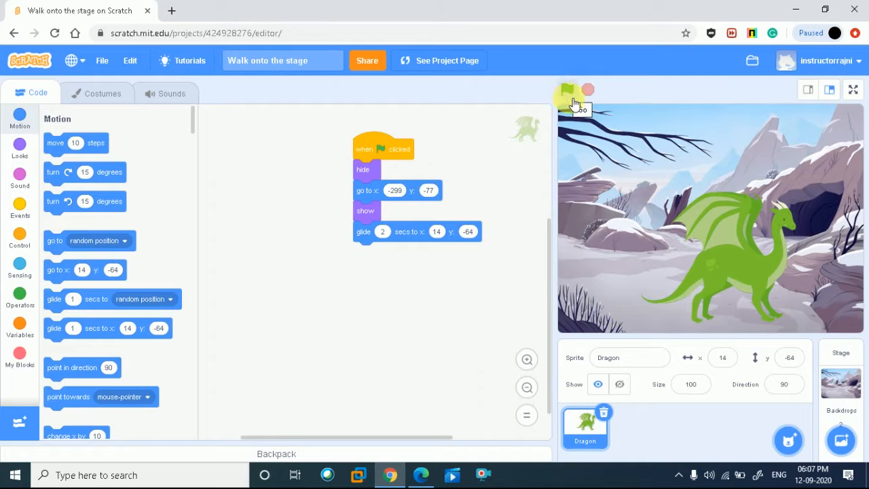
{"action": "left_click", "coordinate": [567, 89]}
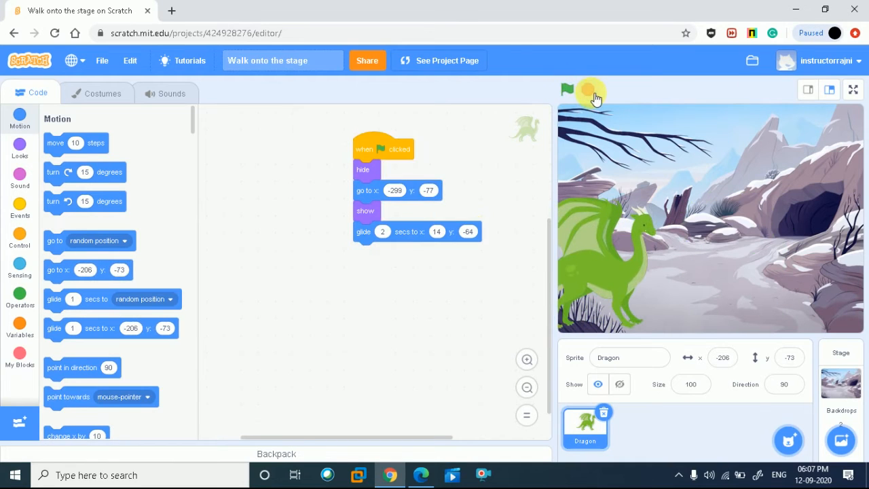
{"action": "left_click", "coordinate": [566, 89]}
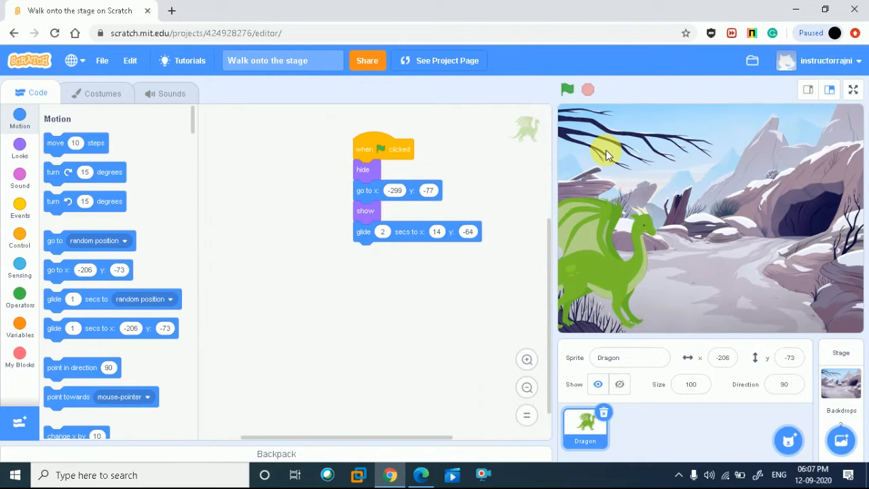
{"action": "left_click", "coordinate": [567, 89]}
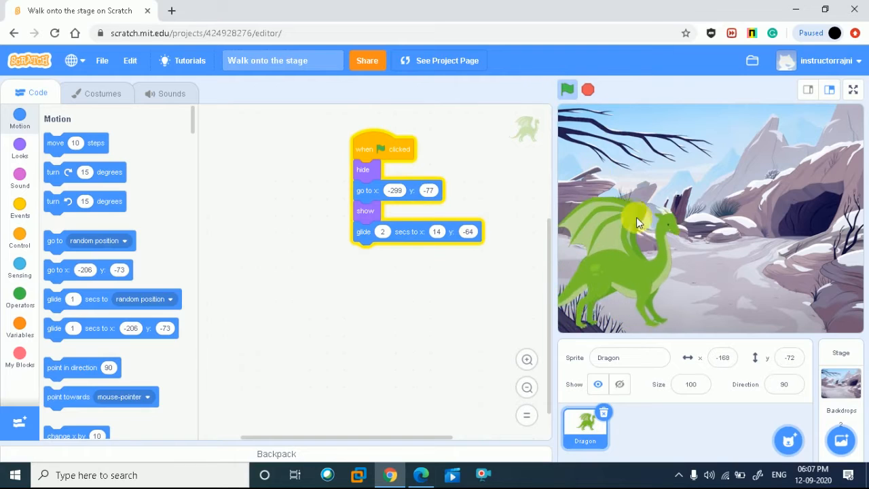
{"action": "left_click", "coordinate": [567, 89]}
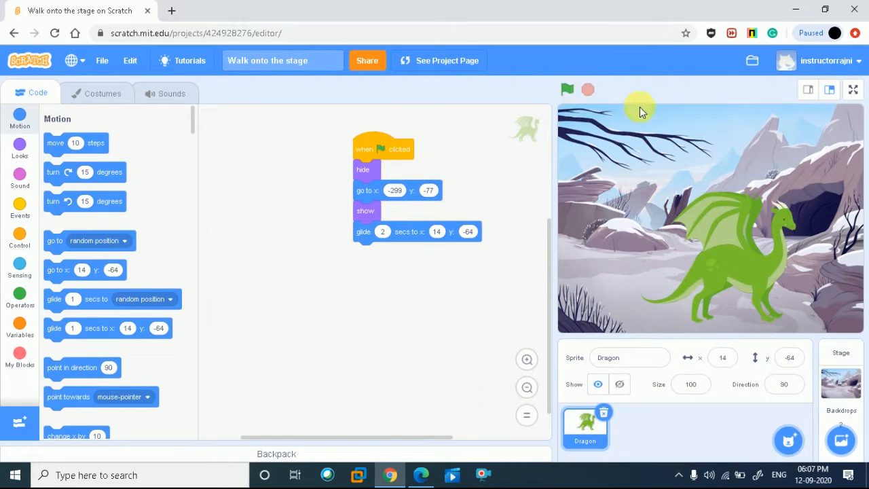
{"action": "mouse_move", "coordinate": [91, 84]}
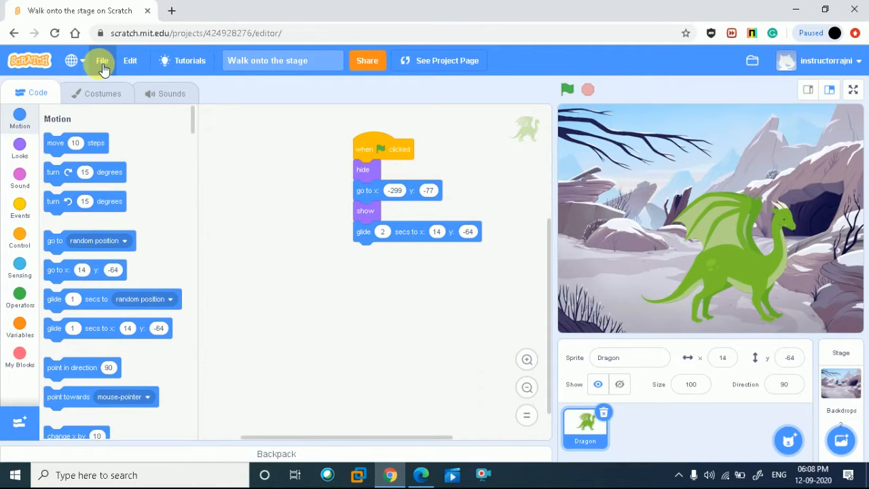
{"action": "left_click", "coordinate": [102, 60]}
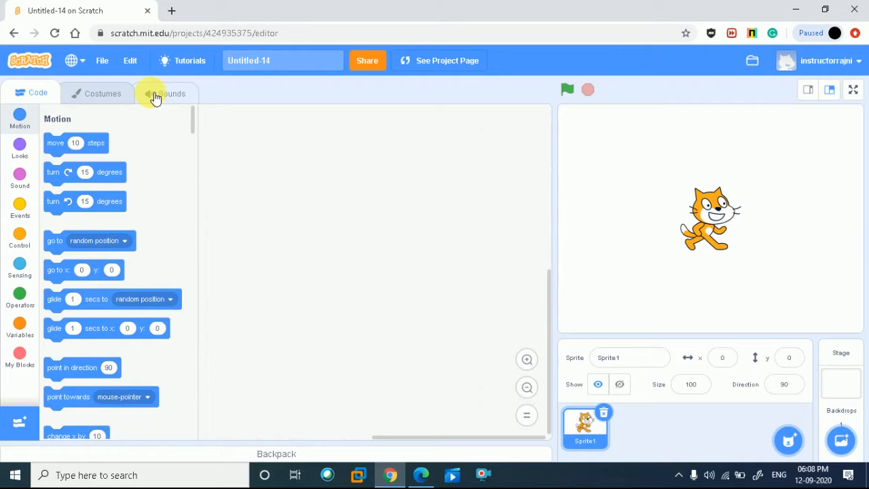
{"action": "mouse_move", "coordinate": [294, 295]}
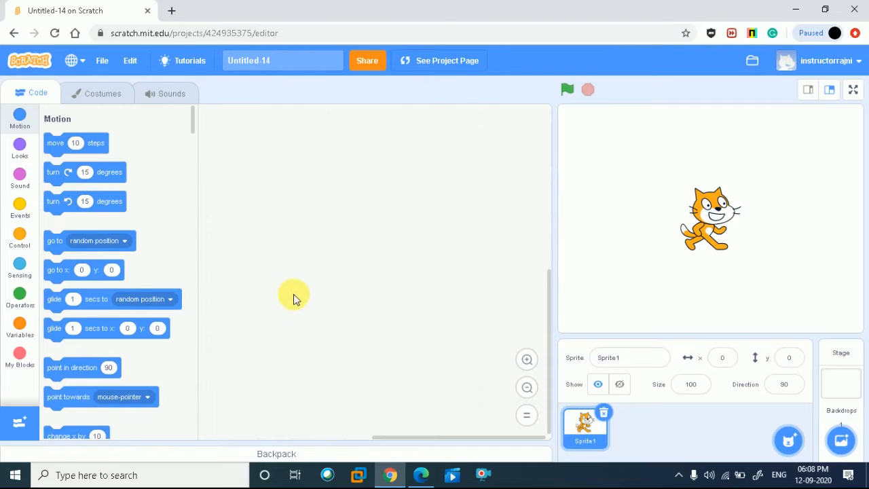
{"action": "mouse_move", "coordinate": [331, 301]}
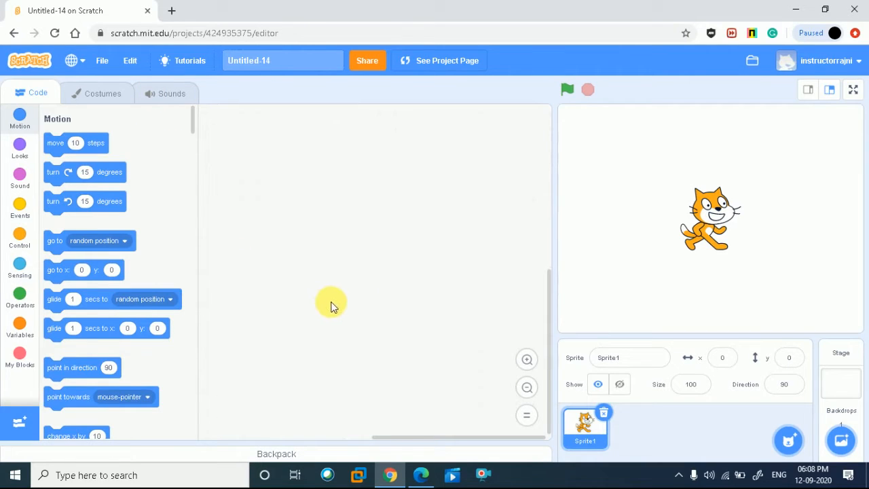
{"action": "mouse_move", "coordinate": [332, 310]}
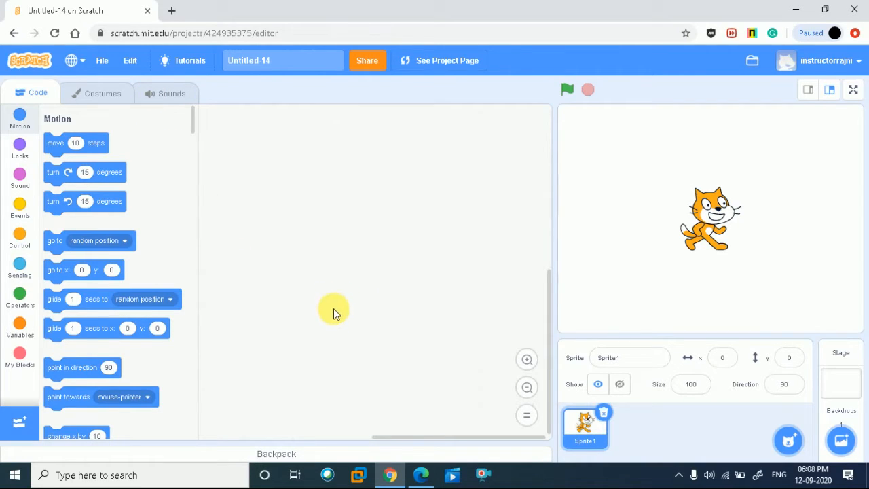
{"action": "mouse_move", "coordinate": [332, 322]}
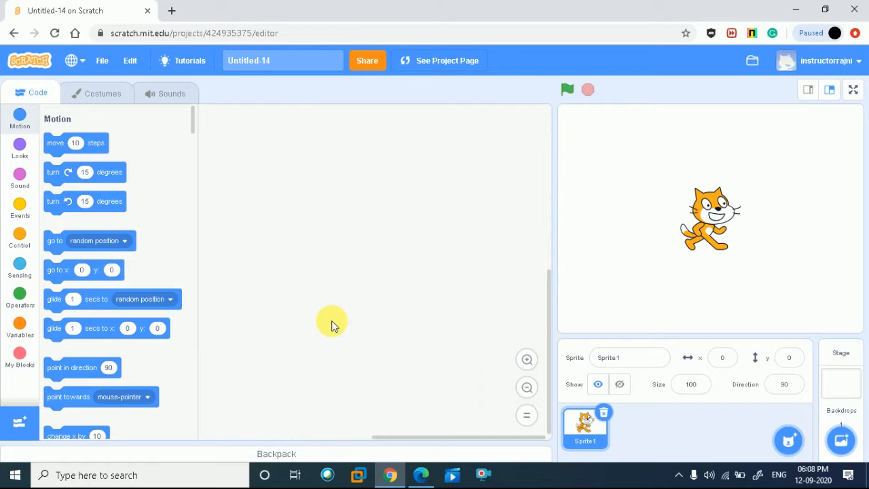
{"action": "mouse_move", "coordinate": [328, 325]}
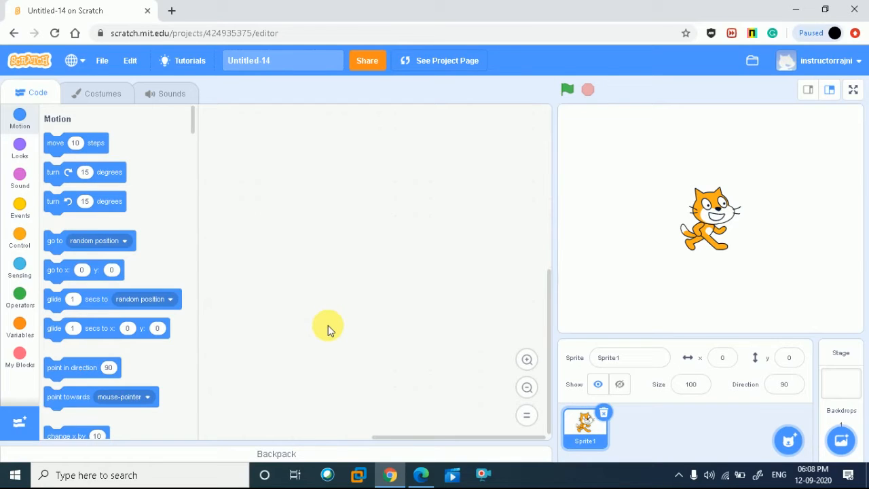
{"action": "mouse_move", "coordinate": [326, 332]}
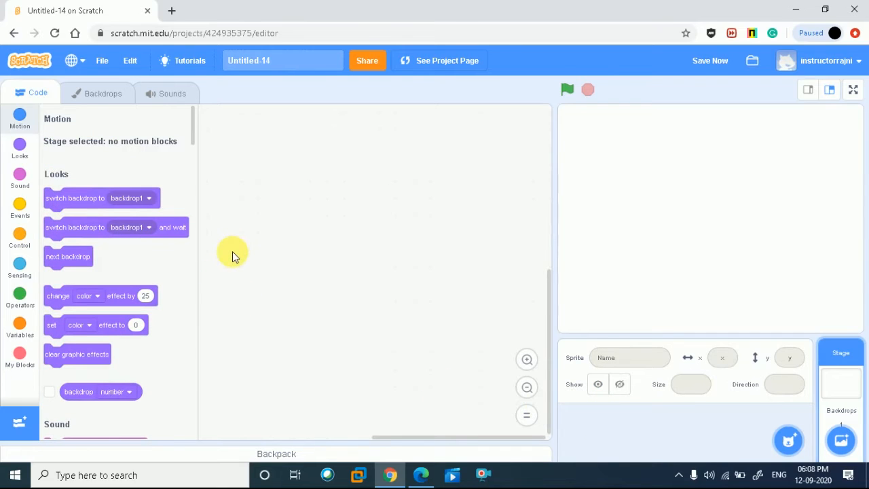
{"action": "mouse_move", "coordinate": [226, 20]}
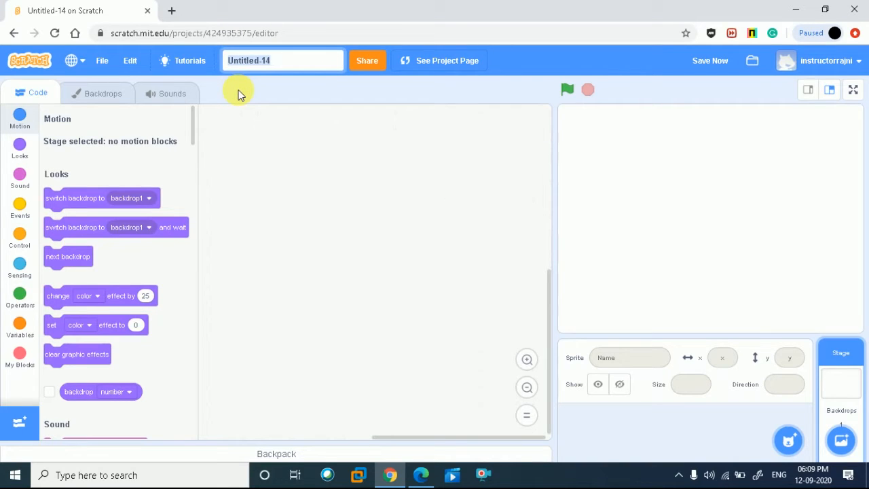
Step: Replace the Untitled-14 title with 'Walk onto the stage' and commit it
{"action": "type", "text": "Walk onto the"}
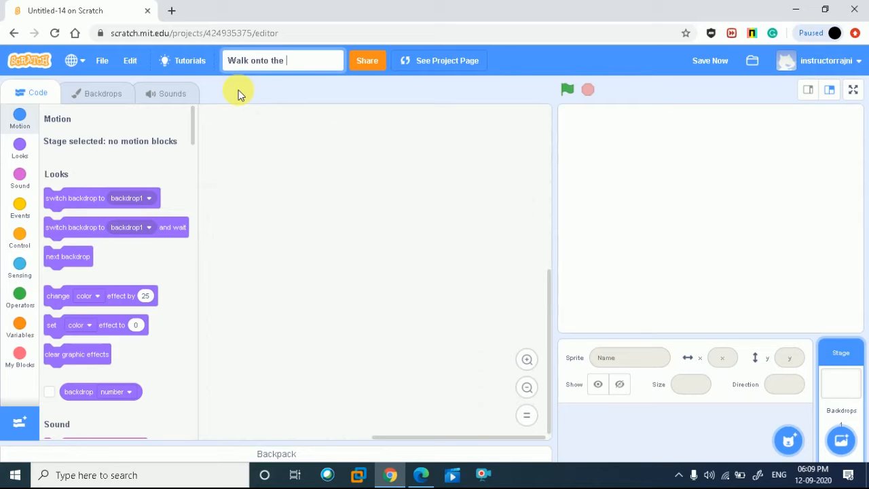
{"action": "type", "text": "stage"}
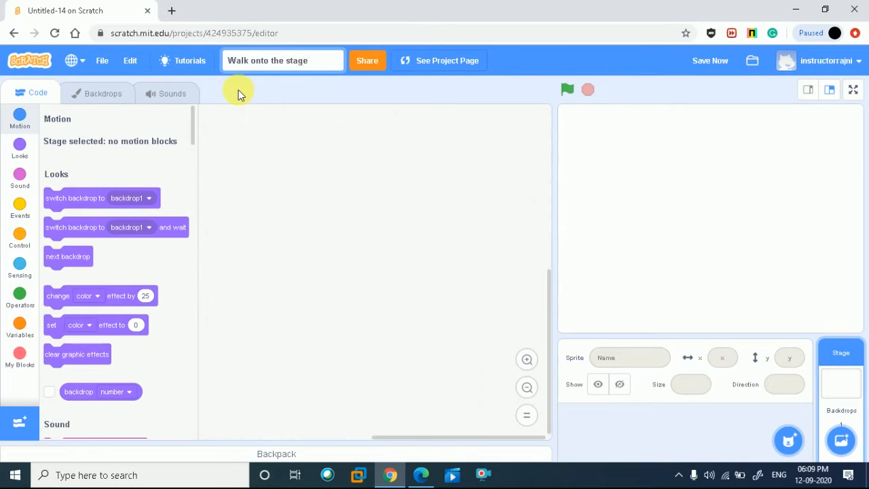
{"action": "left_click", "coordinate": [305, 61]}
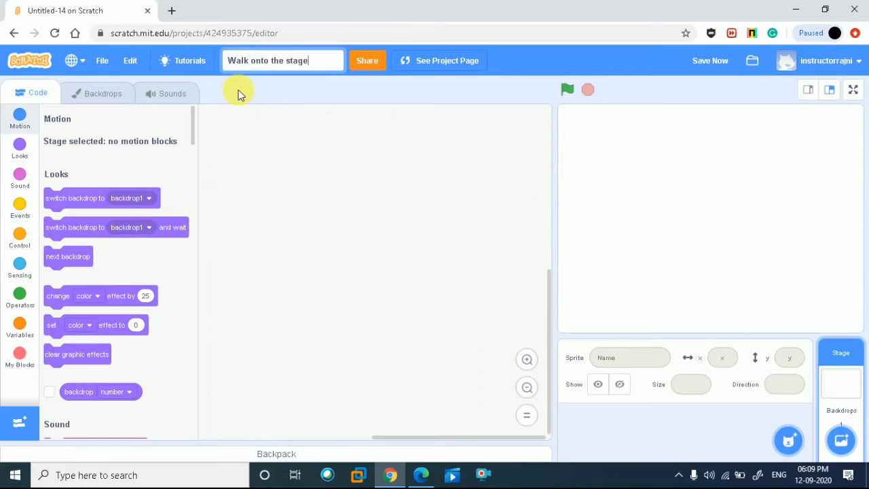
{"action": "mouse_move", "coordinate": [231, 91]}
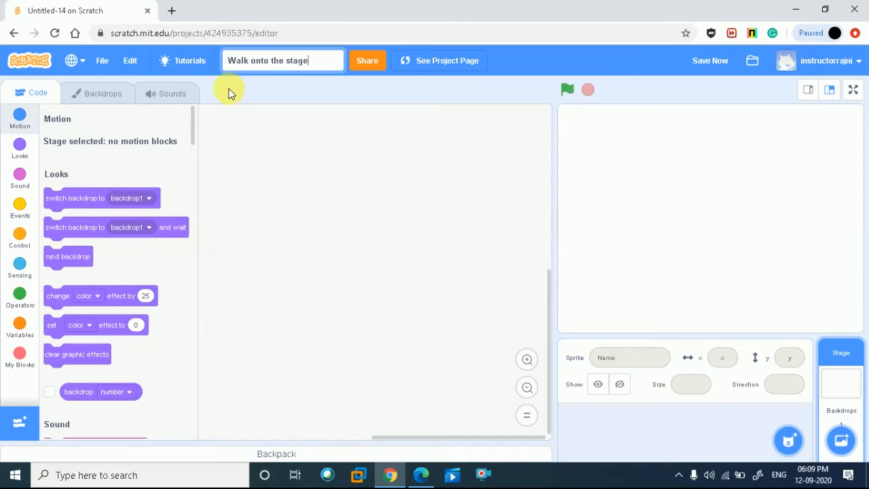
{"action": "mouse_move", "coordinate": [548, 200]}
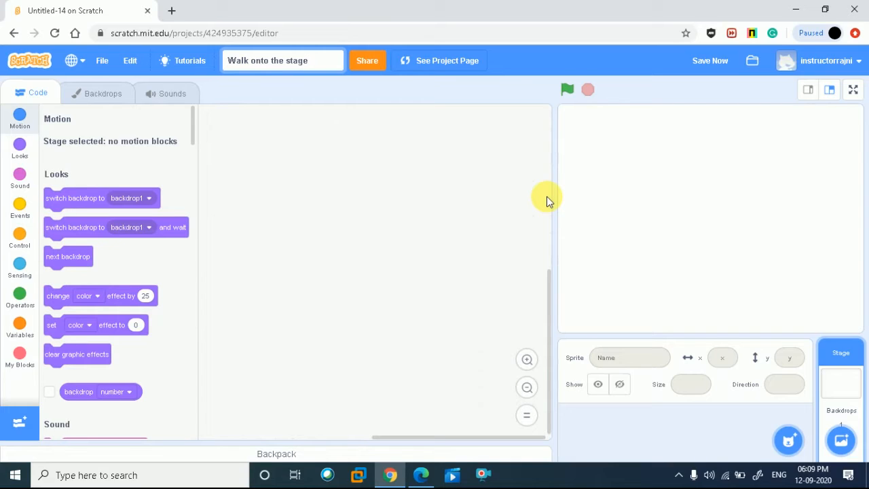
Step: Search the backdrop library for 'mou' and apply the snowy Mountain backdrop
{"action": "left_click", "coordinate": [840, 439]}
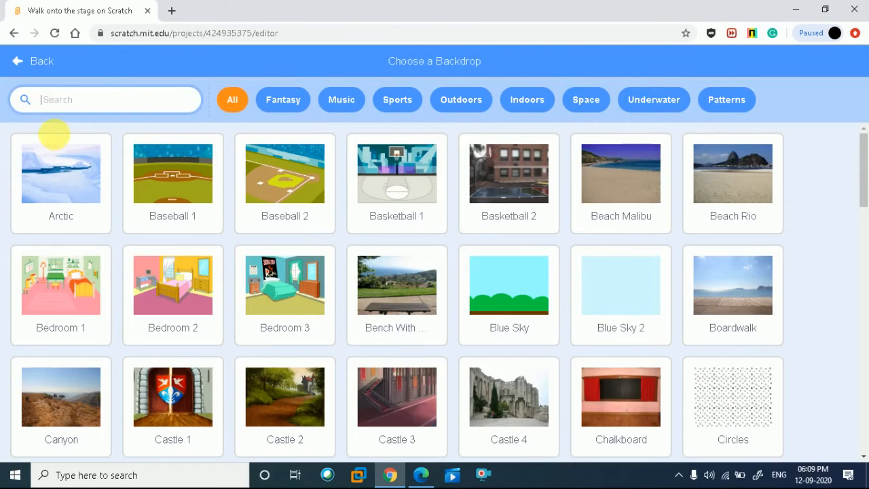
{"action": "type", "text": "mou"}
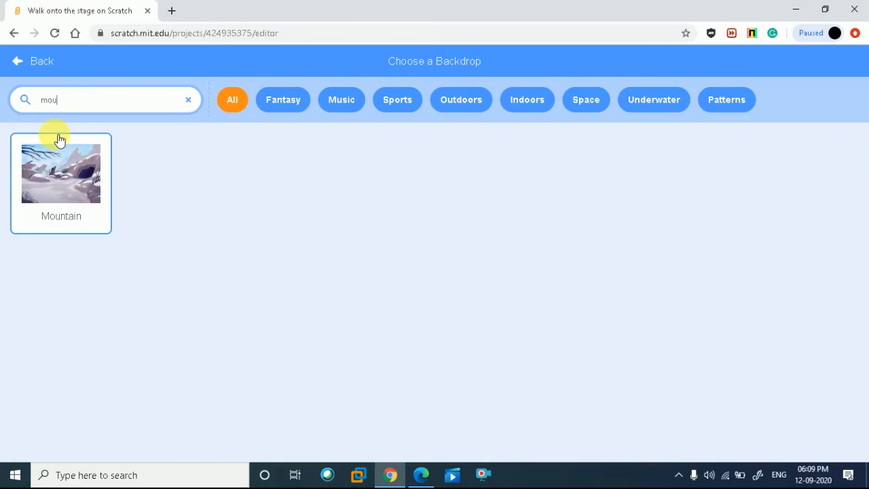
{"action": "left_click", "coordinate": [60, 173]}
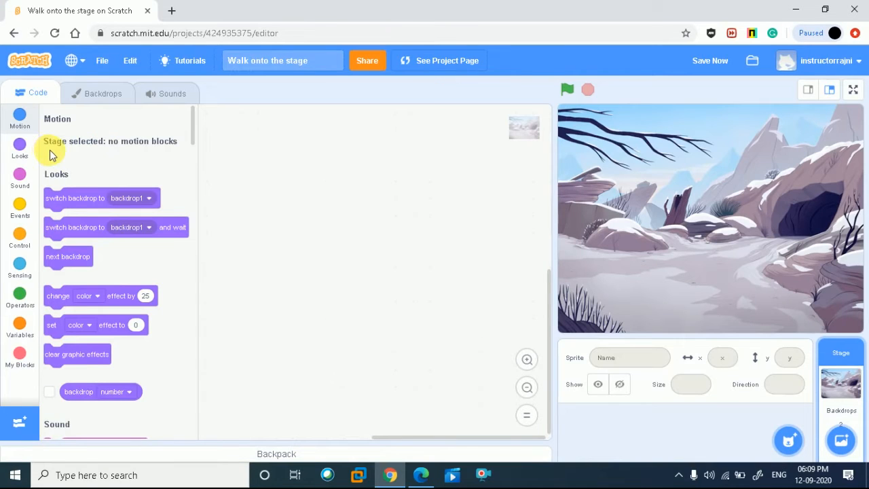
{"action": "mouse_move", "coordinate": [88, 241]}
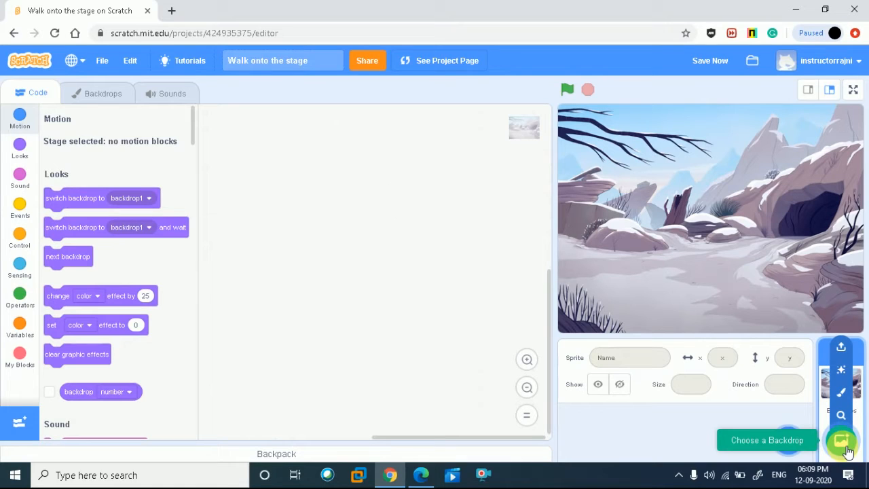
{"action": "left_click", "coordinate": [840, 440]}
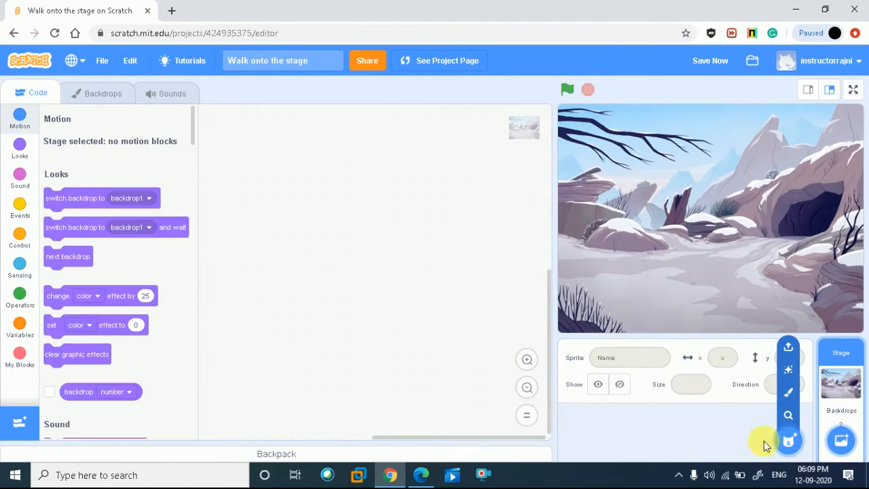
{"action": "left_click", "coordinate": [788, 441]}
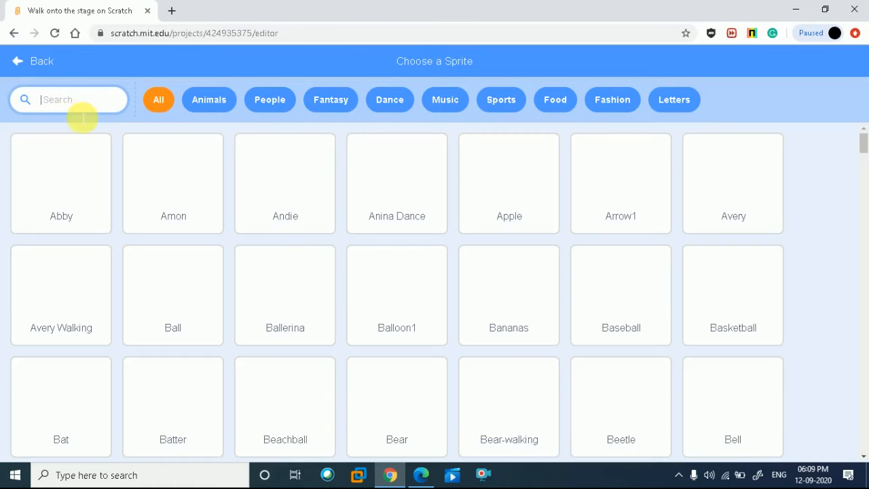
{"action": "type", "text": "dra"}
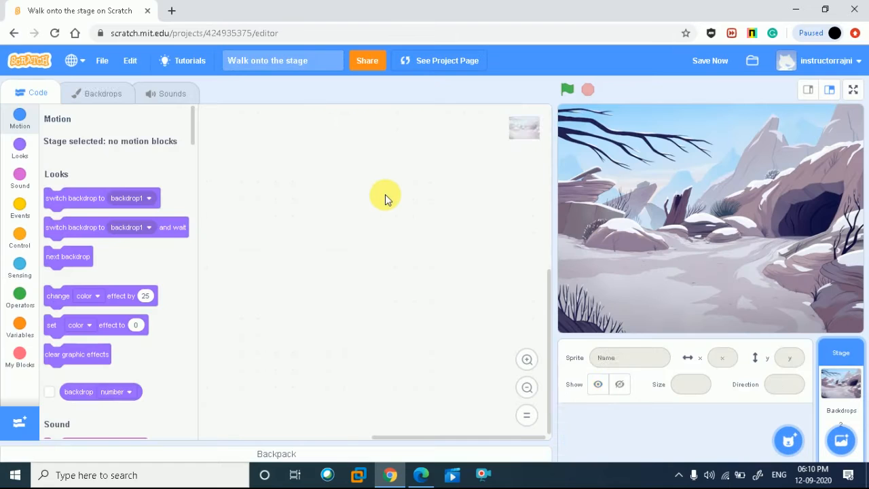
Step: Add the Dragon sprite, nudge it left on the stage, and set its size to 80
{"action": "left_click", "coordinate": [585, 426]}
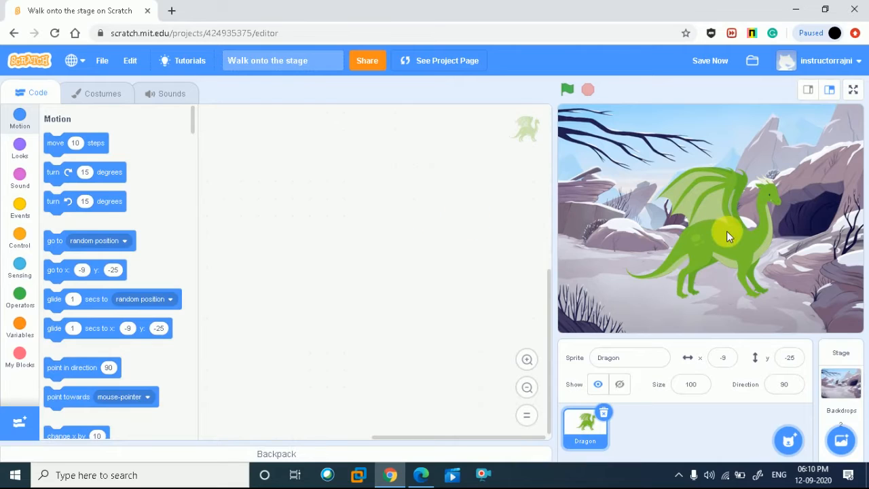
{"action": "left_click_drag", "start_coordinate": [726, 234], "coordinate": [702, 238]}
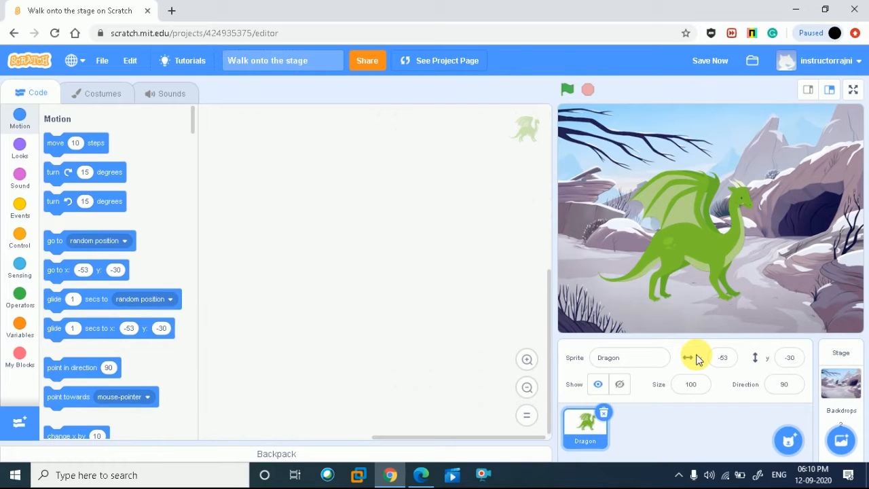
{"action": "left_click", "coordinate": [690, 384]}
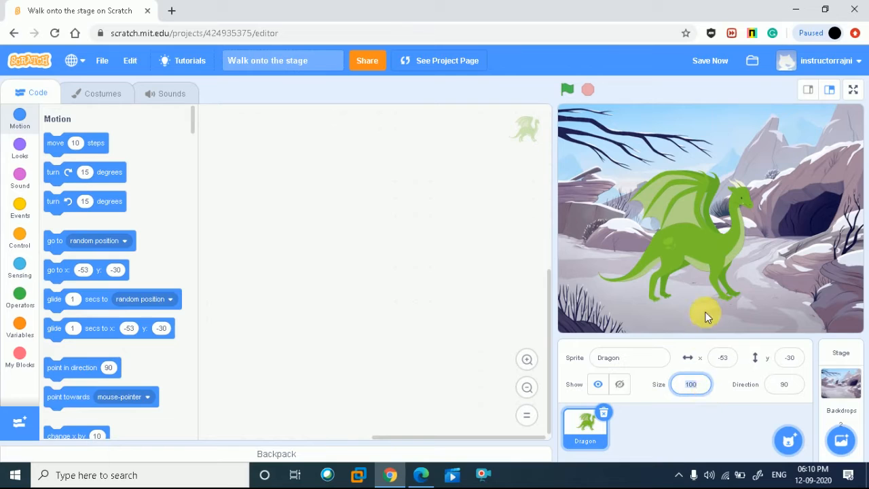
{"action": "mouse_move", "coordinate": [708, 401]}
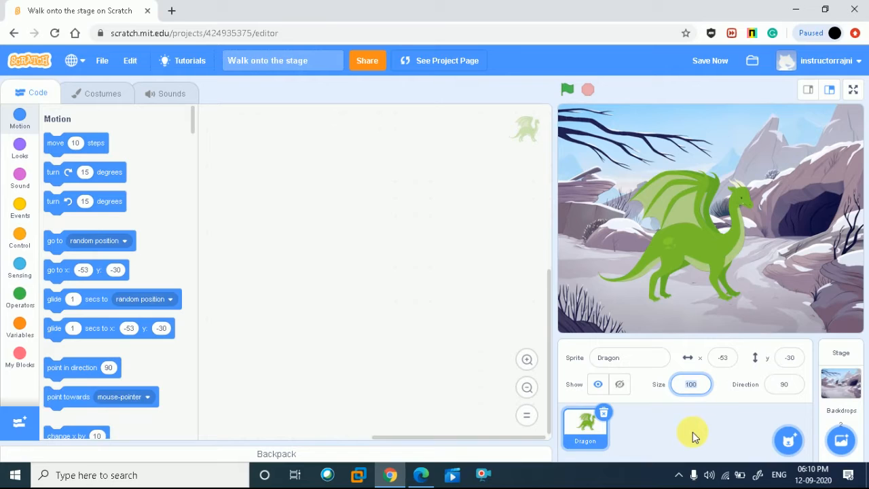
{"action": "mouse_move", "coordinate": [689, 433]}
{"action": "type", "text": "80"}
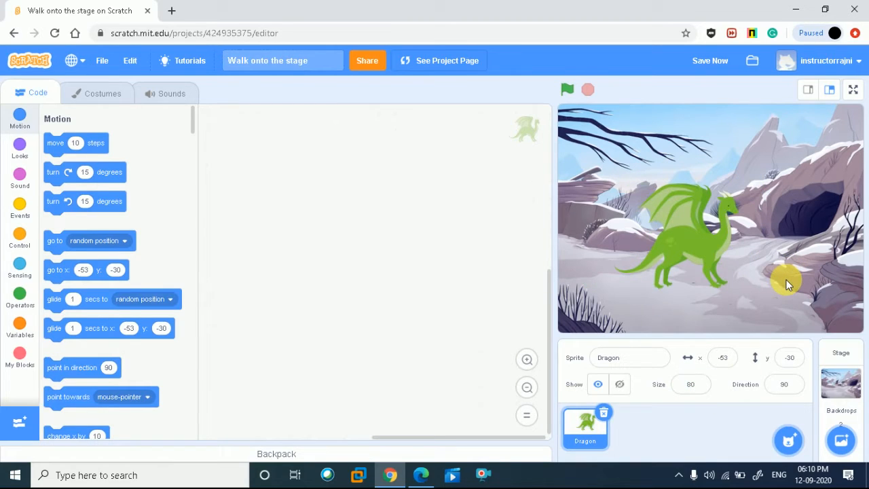
{"action": "left_click", "coordinate": [709, 60]}
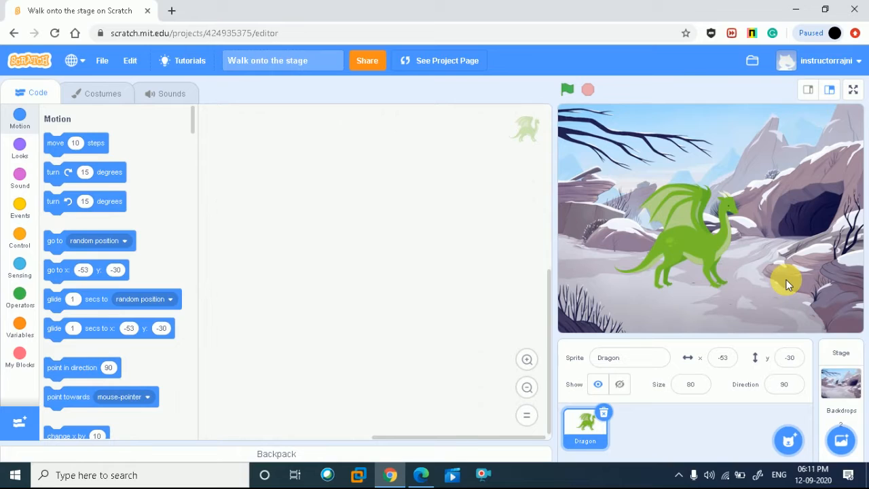
{"action": "mouse_move", "coordinate": [696, 247]}
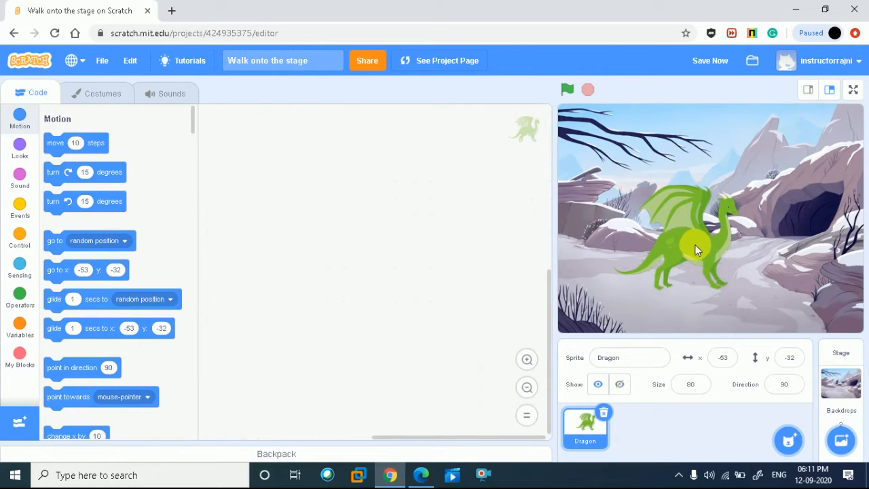
{"action": "mouse_move", "coordinate": [685, 237]}
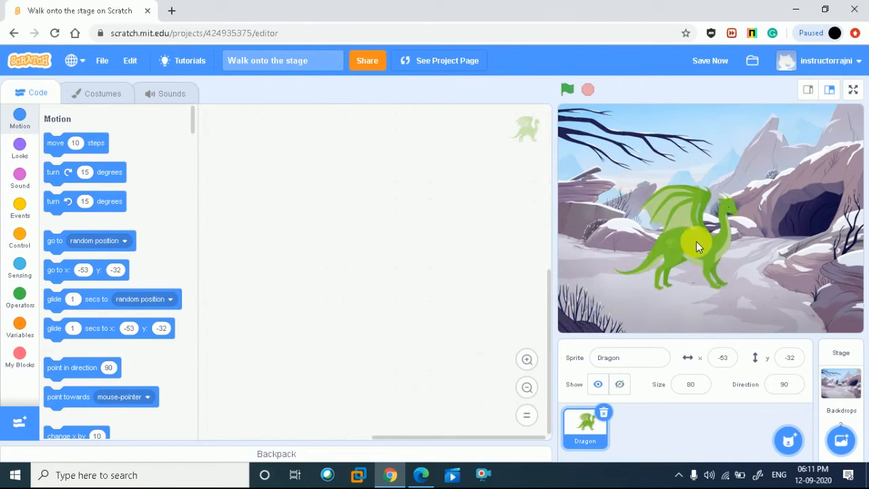
Step: Drag the Dragon to its bottom-left starting spot at x -236, y -125
{"action": "left_click_drag", "start_coordinate": [692, 244], "coordinate": [597, 299]}
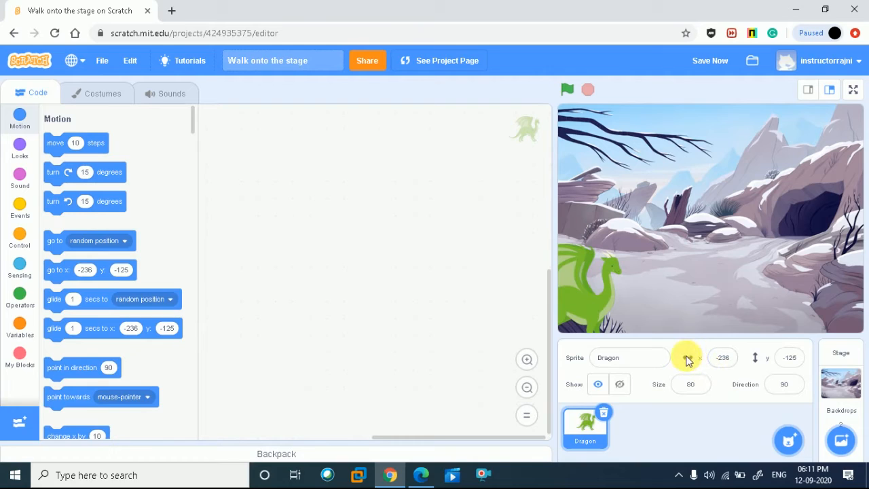
{"action": "mouse_move", "coordinate": [716, 285]}
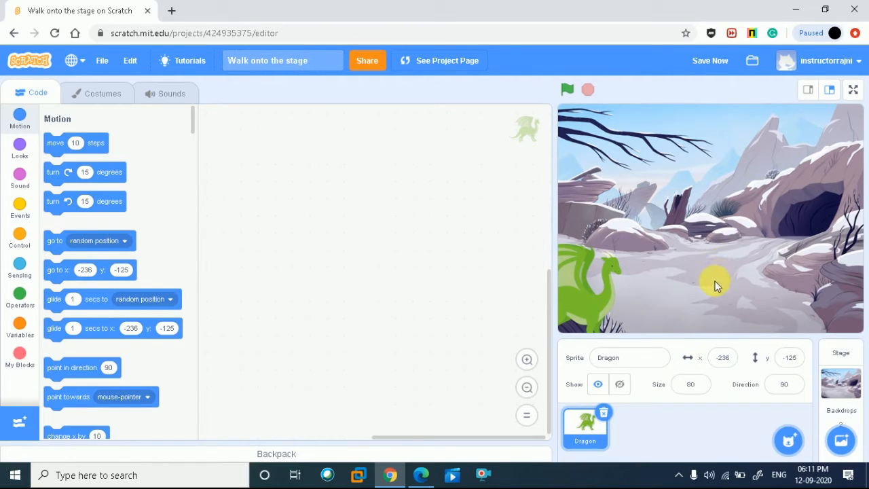
{"action": "mouse_move", "coordinate": [637, 302]}
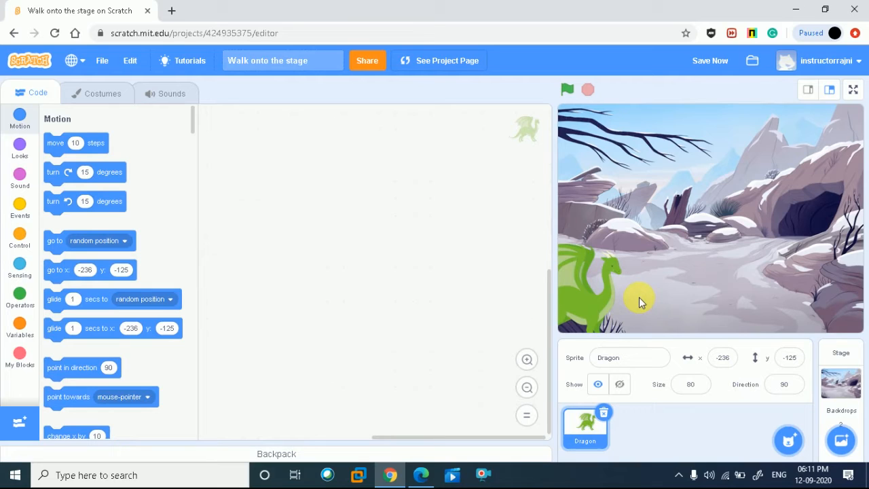
{"action": "mouse_move", "coordinate": [716, 373]}
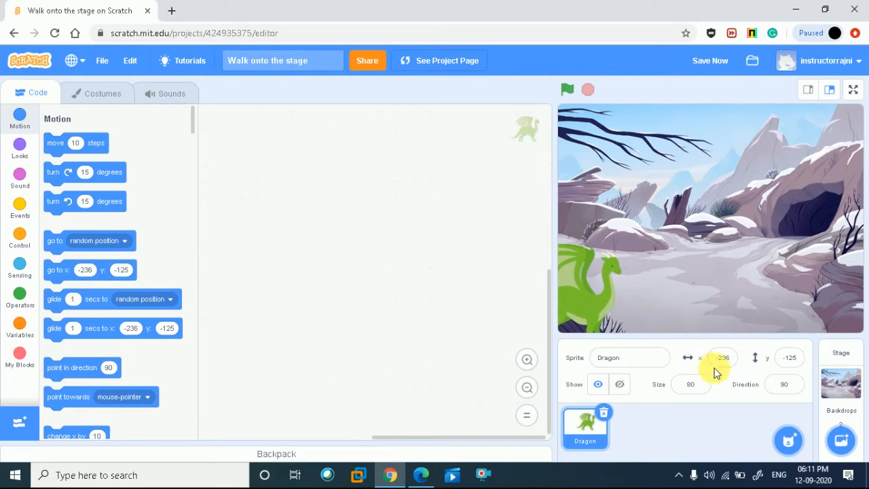
{"action": "mouse_move", "coordinate": [303, 251]}
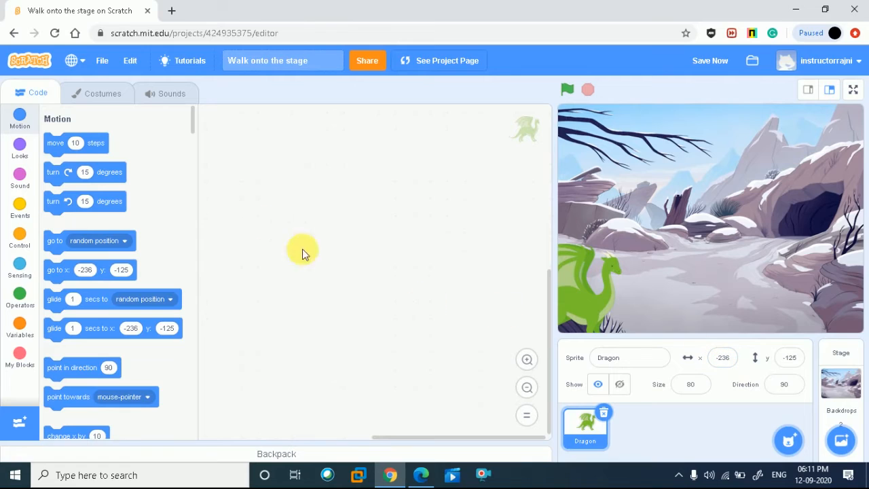
{"action": "mouse_move", "coordinate": [316, 244]}
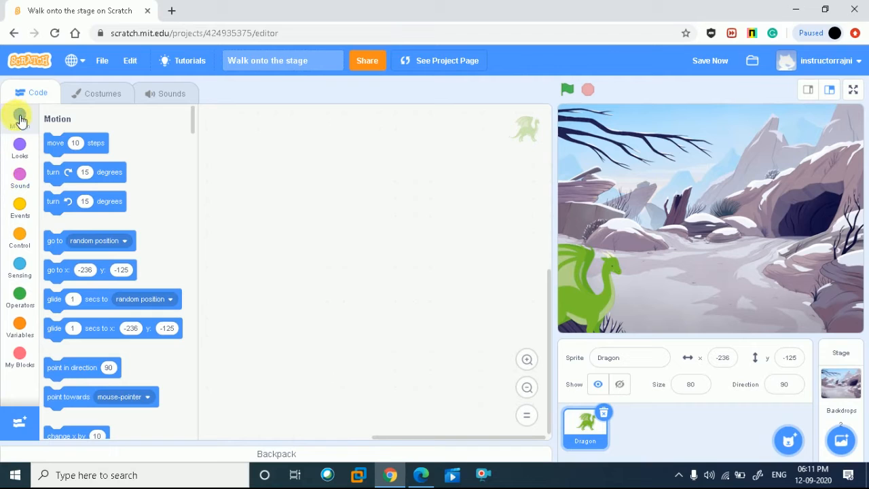
Step: Build the script: when flag clicked, hide, go to x -236 y -125, show
{"action": "left_click", "coordinate": [20, 207]}
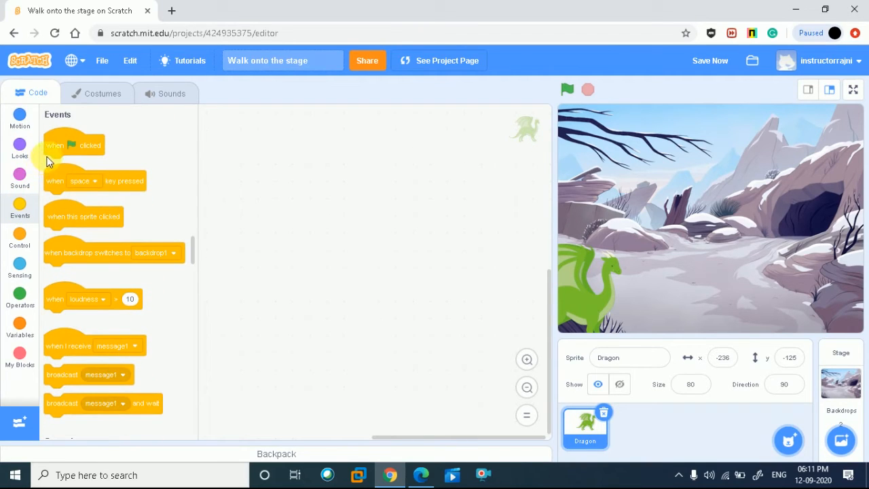
{"action": "left_click_drag", "start_coordinate": [73, 145], "coordinate": [270, 152]}
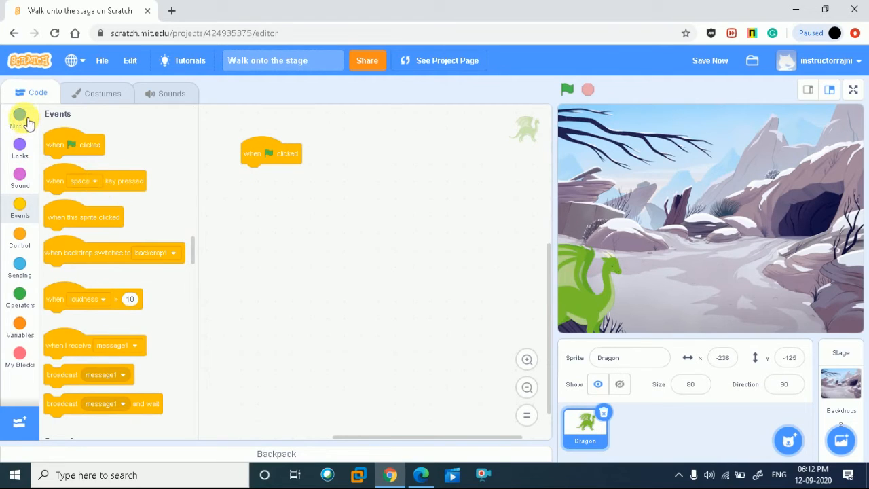
{"action": "left_click", "coordinate": [19, 117]}
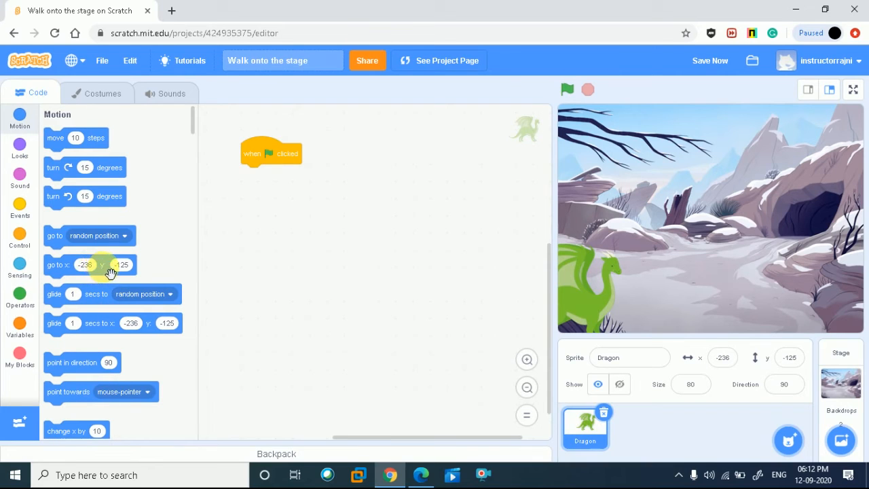
{"action": "left_click_drag", "start_coordinate": [90, 264], "coordinate": [294, 242]}
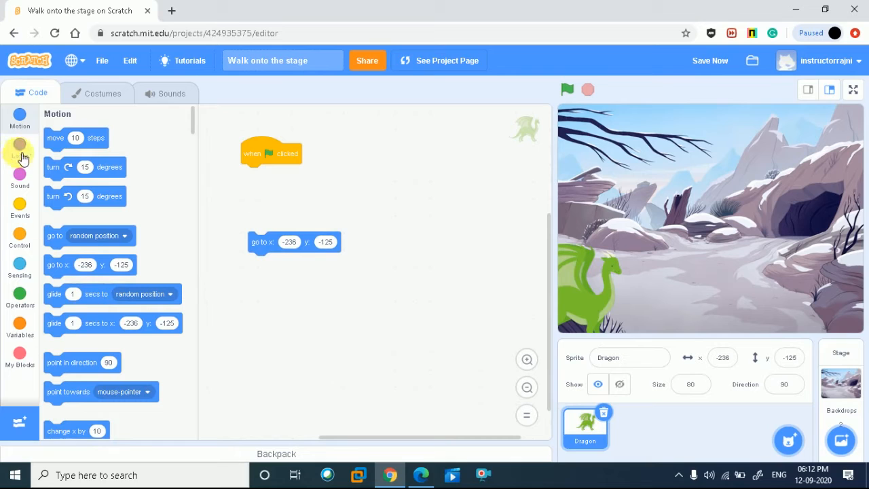
{"action": "left_click", "coordinate": [20, 150]}
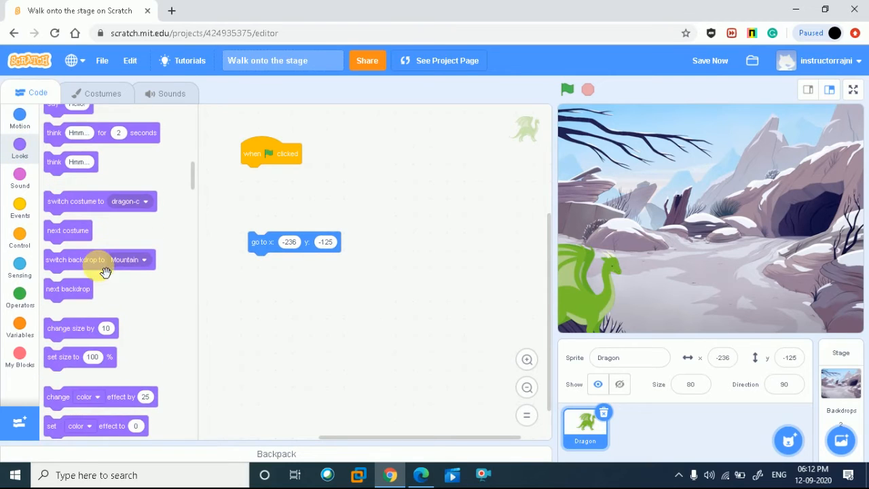
{"action": "scroll", "scroll_direction": "down", "scroll_amount": 3}
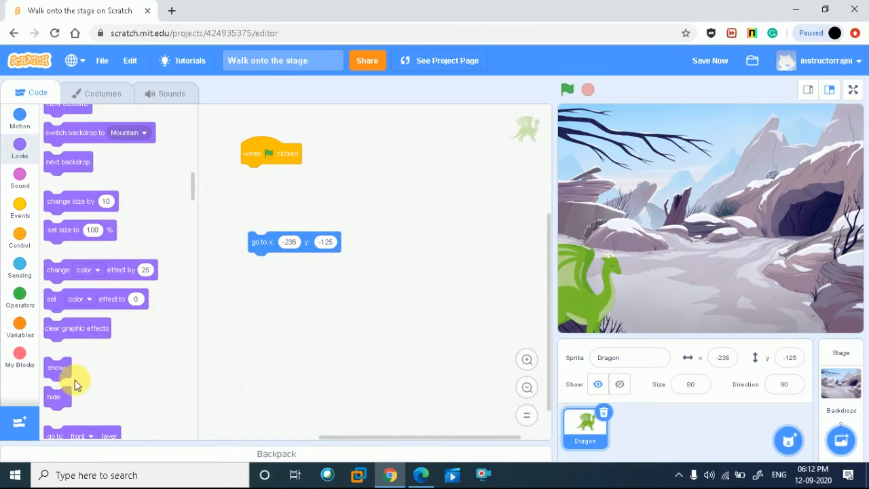
{"action": "left_click_drag", "start_coordinate": [58, 397], "coordinate": [183, 277]}
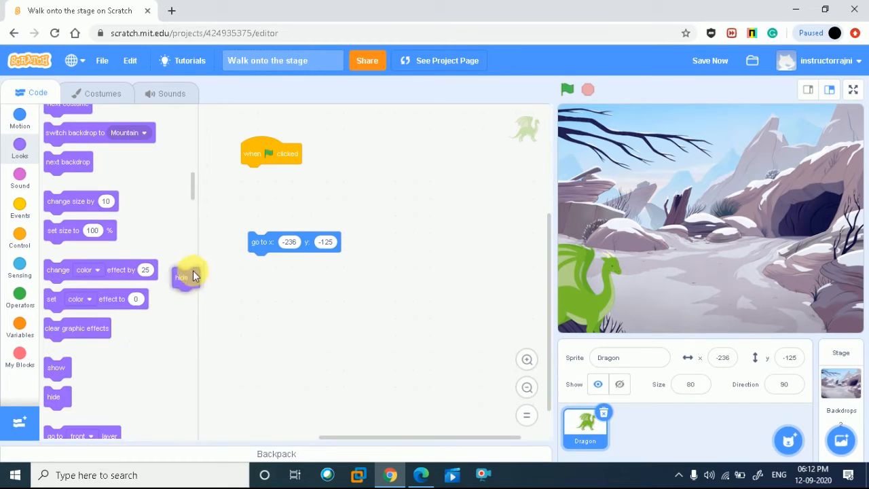
{"action": "left_click_drag", "start_coordinate": [187, 276], "coordinate": [255, 175]}
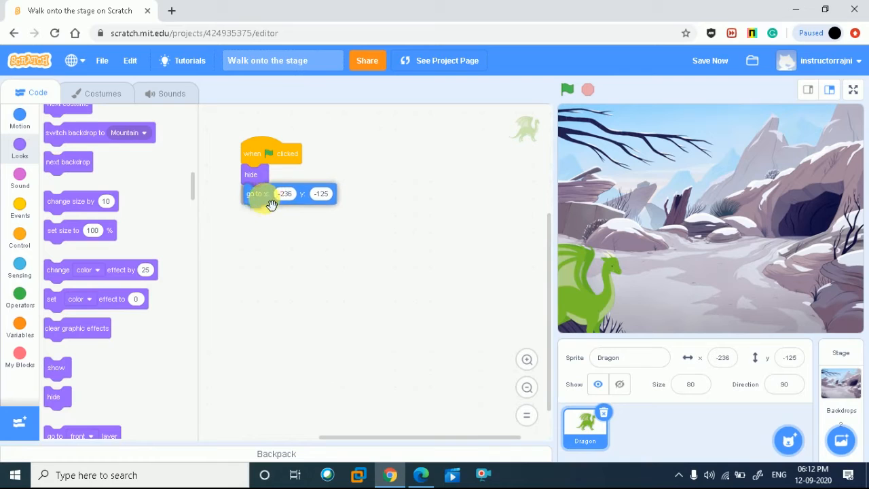
{"action": "mouse_move", "coordinate": [199, 243]}
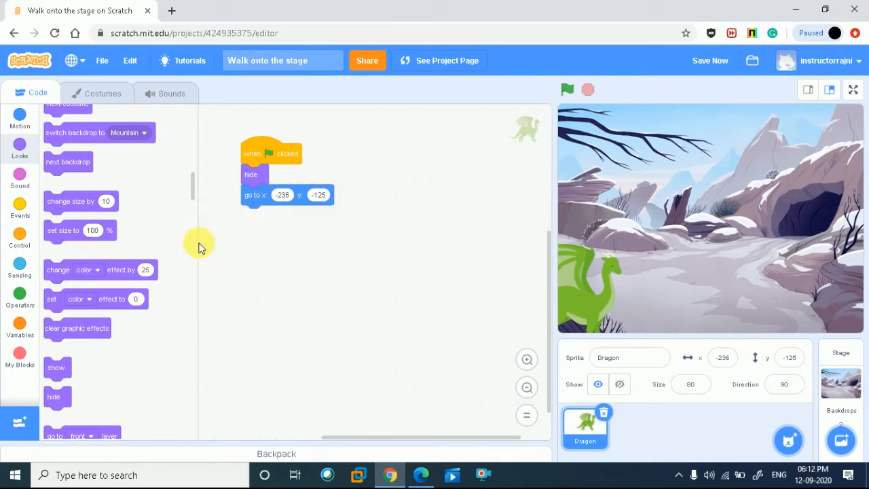
{"action": "mouse_move", "coordinate": [61, 397]}
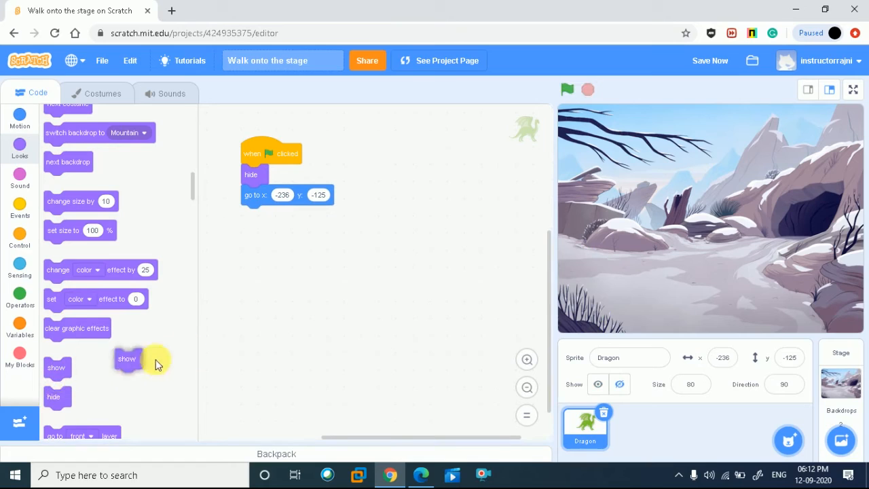
{"action": "left_click_drag", "start_coordinate": [127, 358], "coordinate": [253, 216]}
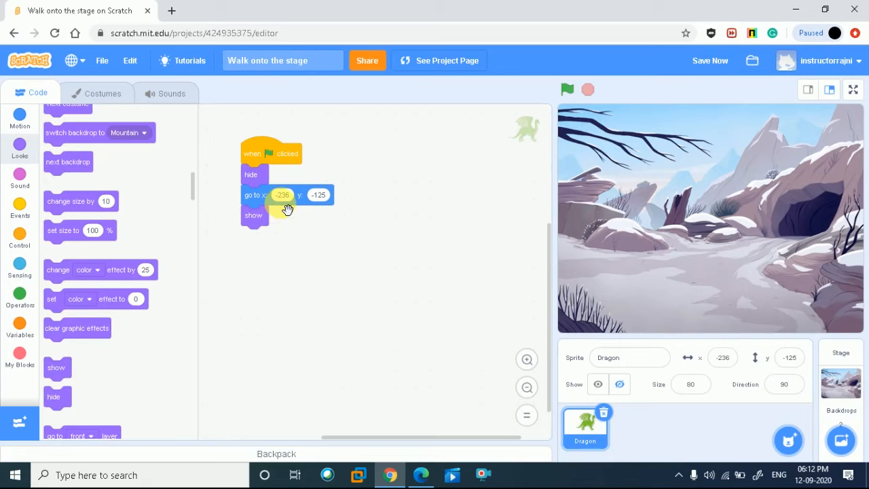
{"action": "scroll", "scroll_direction": "up", "scroll_amount": 3}
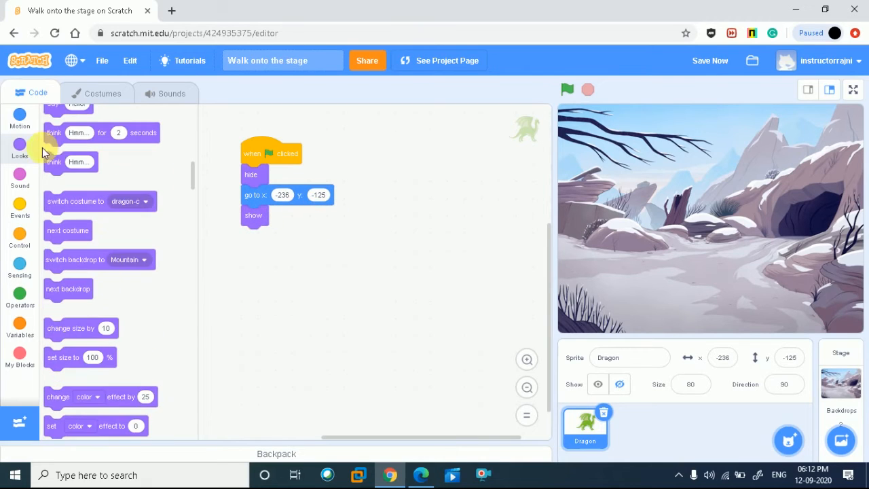
{"action": "left_click", "coordinate": [20, 116]}
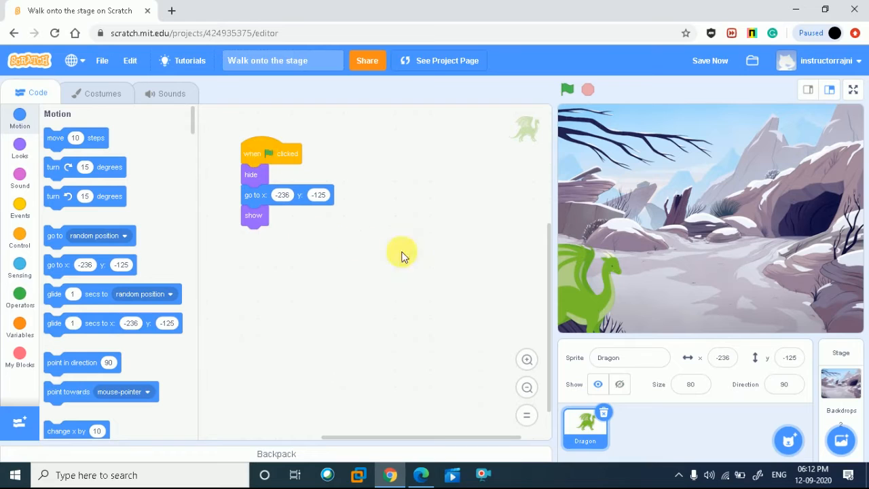
{"action": "mouse_move", "coordinate": [579, 302]}
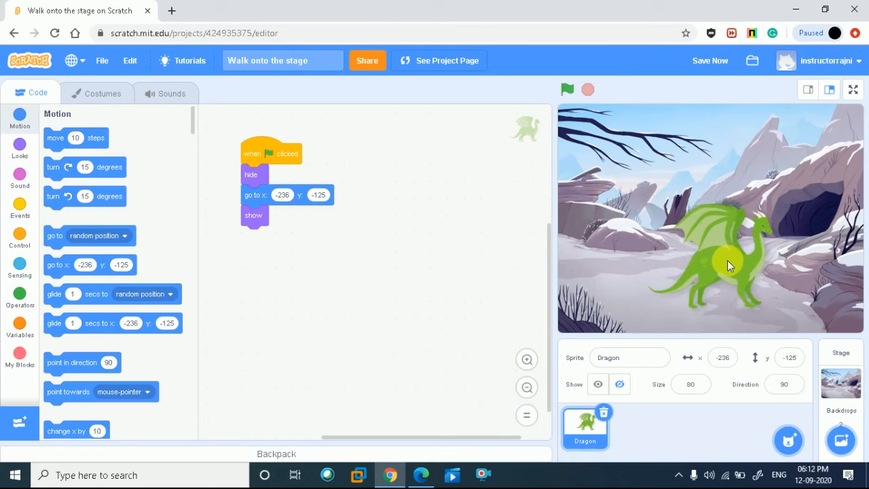
Step: Drag the Dragon near centre until its position reads x -16, y -20
{"action": "left_click_drag", "start_coordinate": [729, 264], "coordinate": [737, 272]}
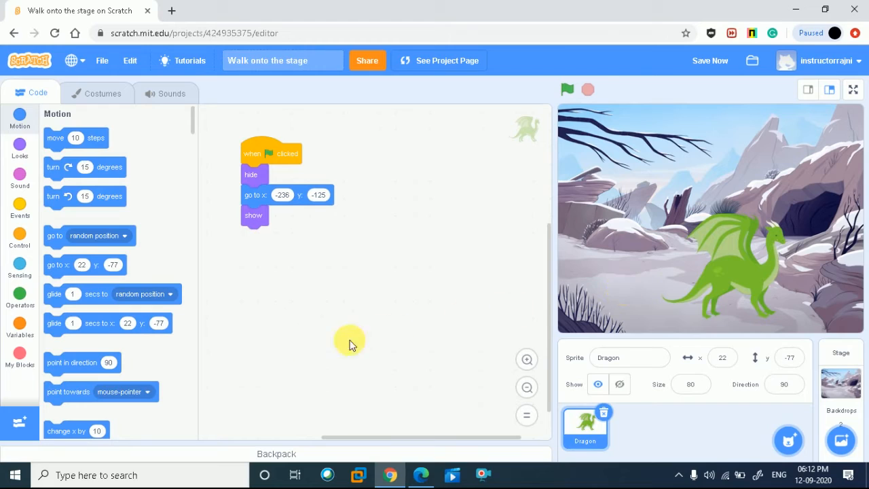
{"action": "mouse_move", "coordinate": [455, 350]}
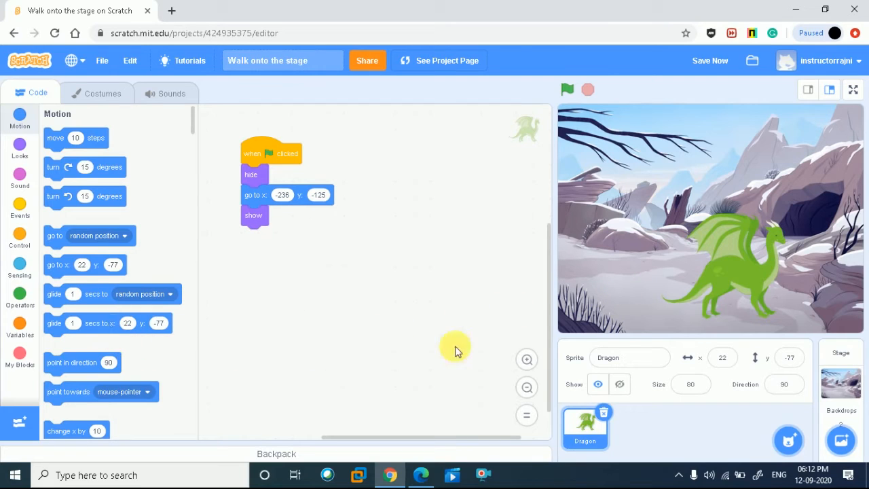
{"action": "mouse_move", "coordinate": [284, 413]}
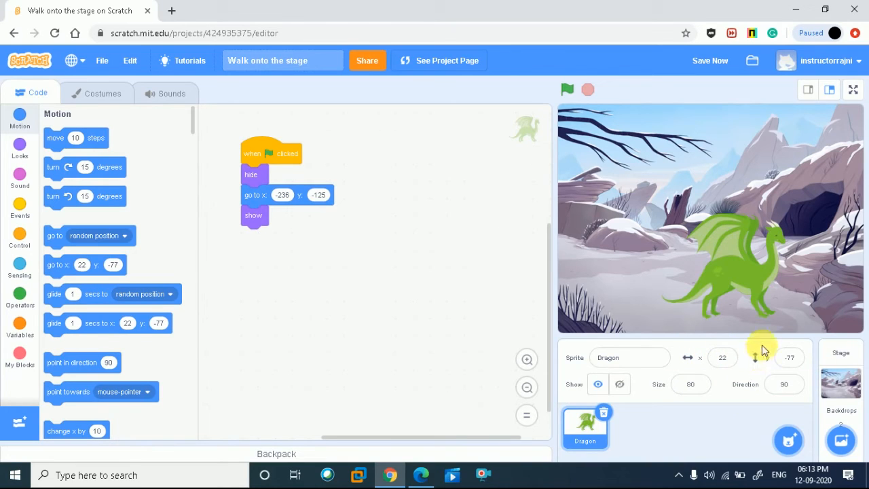
{"action": "left_click_drag", "start_coordinate": [733, 278], "coordinate": [713, 244]}
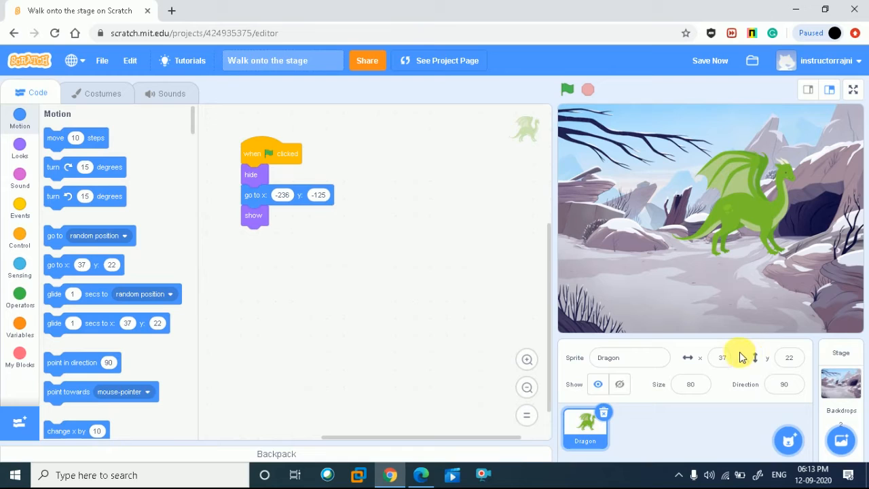
{"action": "left_click", "coordinate": [721, 357]}
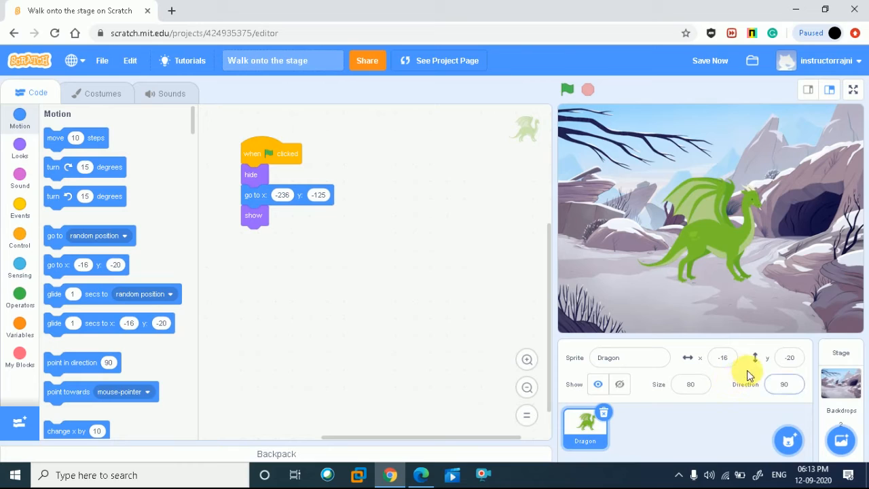
{"action": "mouse_move", "coordinate": [104, 331]}
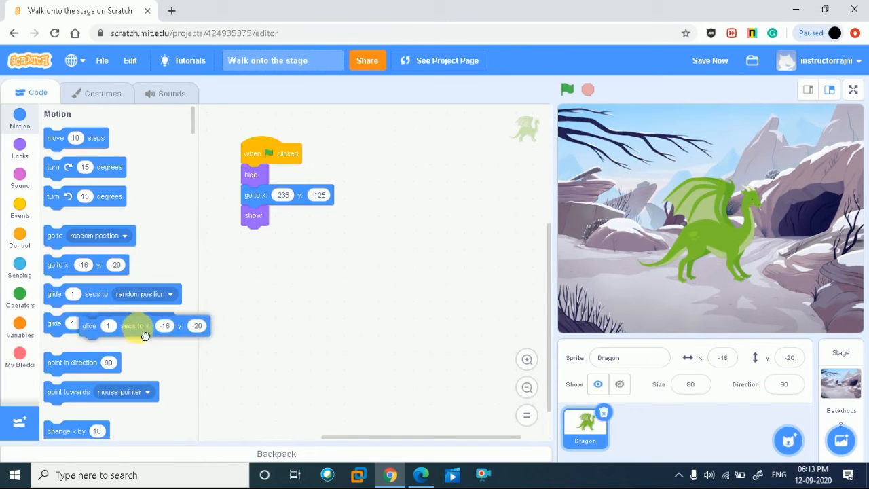
Step: Append 'glide 1 secs to x -16 y -20' under show and test with the green flag
{"action": "left_click_drag", "start_coordinate": [143, 326], "coordinate": [298, 236]}
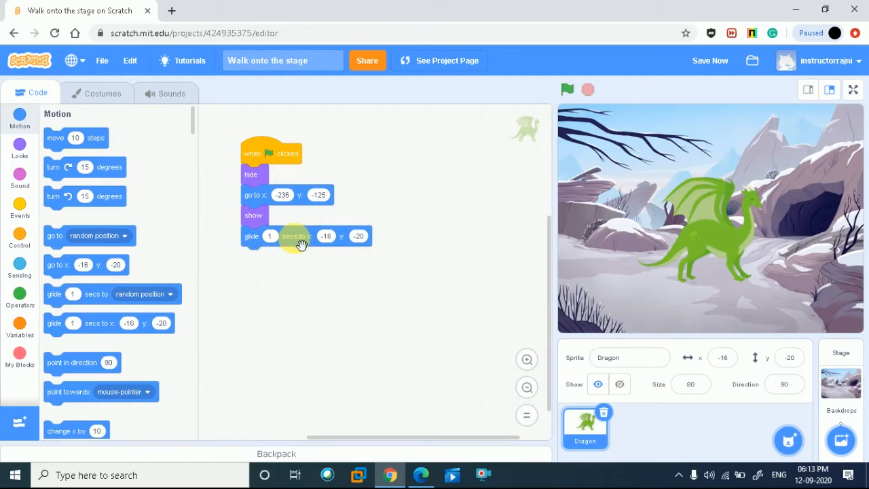
{"action": "mouse_move", "coordinate": [313, 285]}
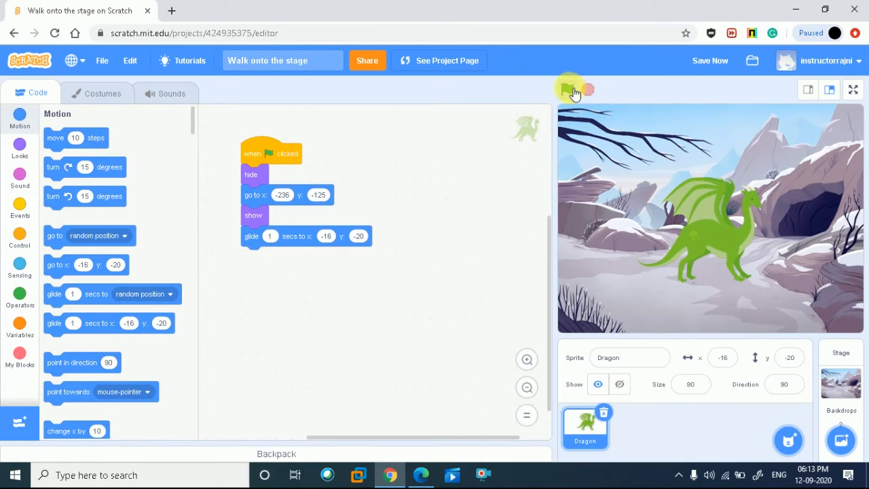
{"action": "left_click", "coordinate": [567, 89]}
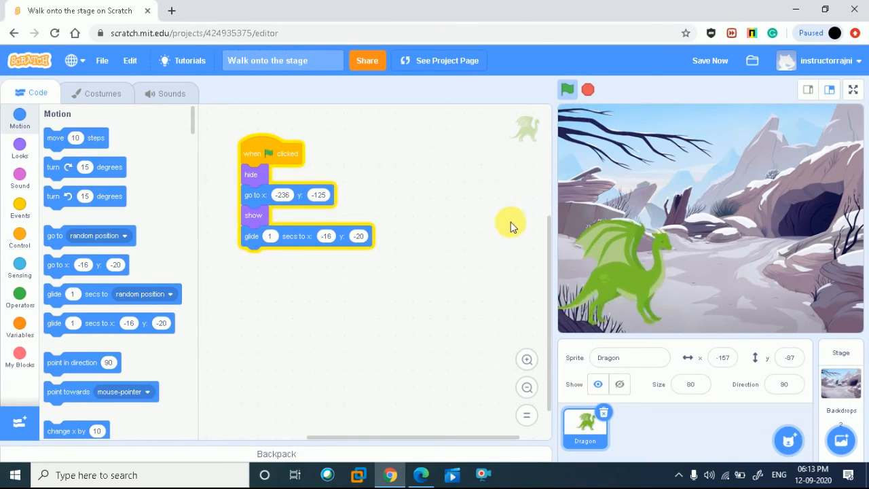
{"action": "left_click", "coordinate": [567, 89]}
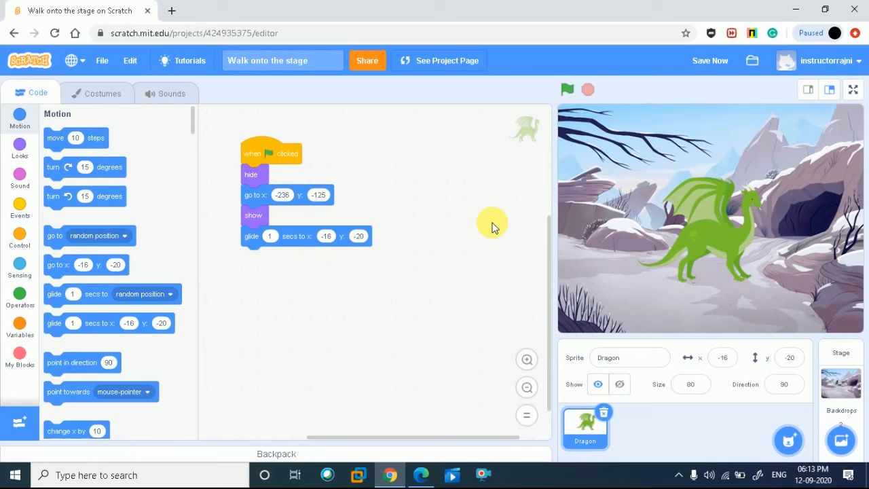
{"action": "mouse_move", "coordinate": [623, 170]}
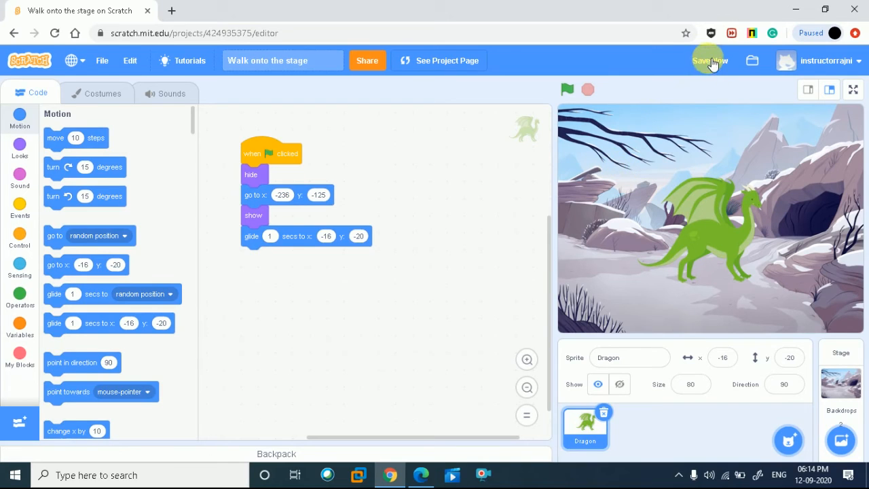
Step: Save the project, find it atop My Stuff, and open it with See inside
{"action": "left_click", "coordinate": [709, 60]}
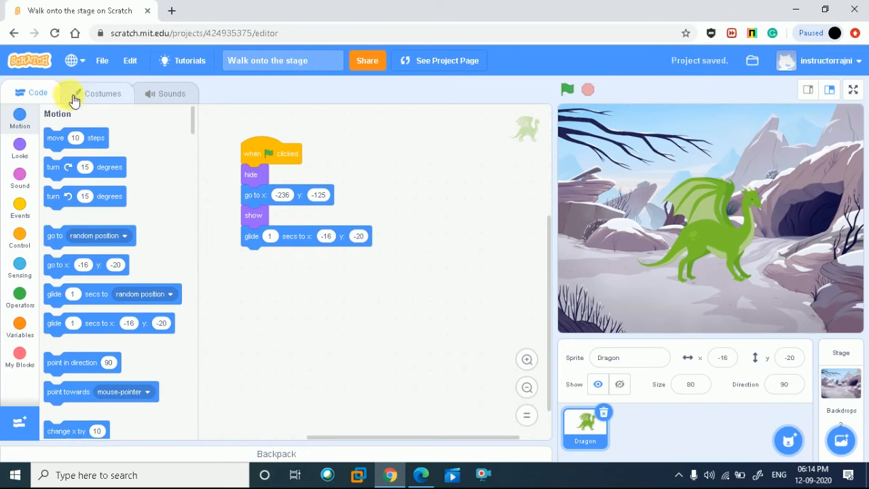
{"action": "left_click", "coordinate": [101, 60]}
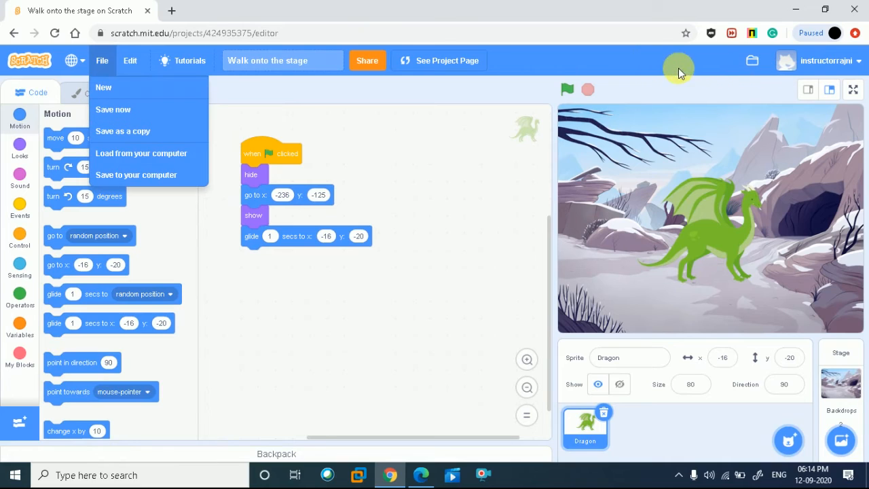
{"action": "mouse_move", "coordinate": [124, 109]}
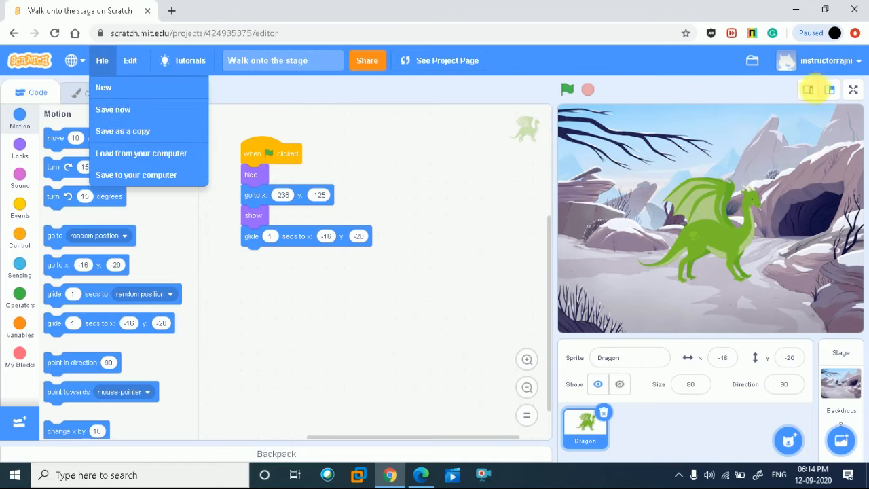
{"action": "left_click", "coordinate": [752, 61]}
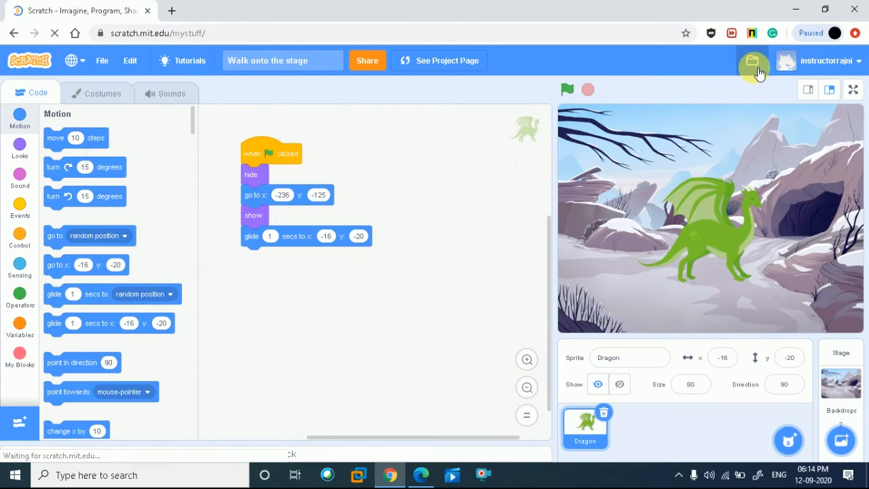
{"action": "left_click", "coordinate": [754, 61]}
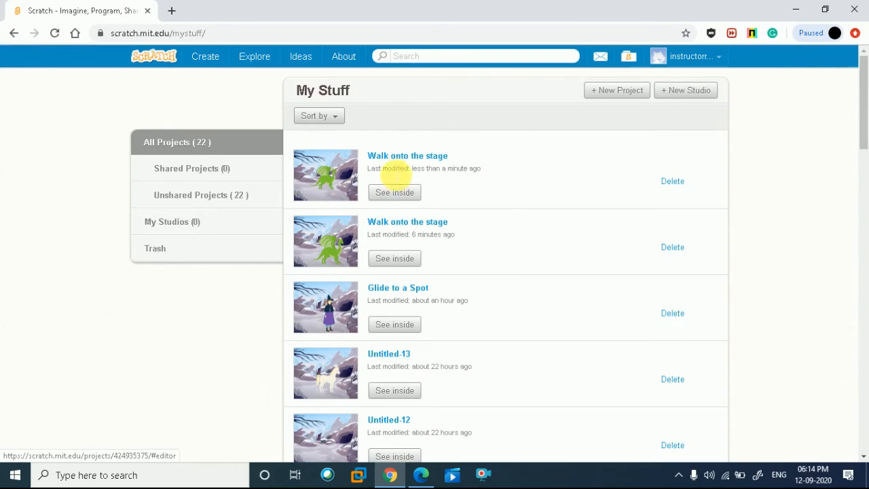
{"action": "left_click", "coordinate": [395, 192]}
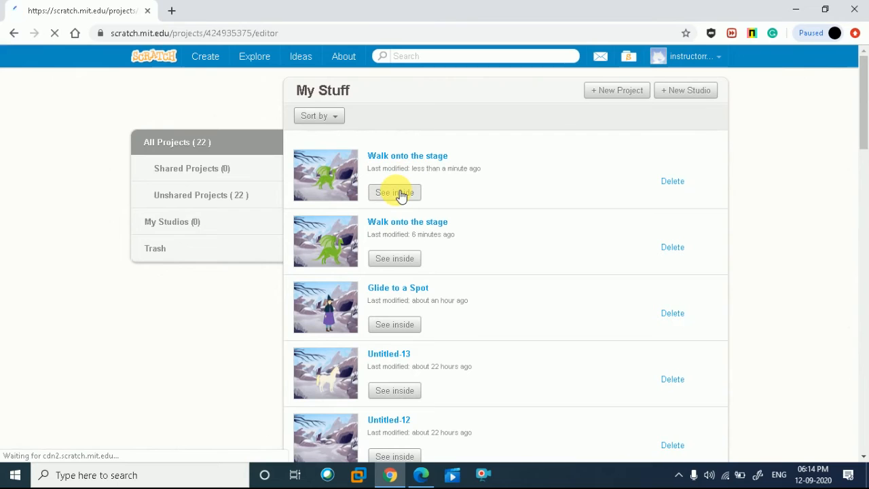
Step: Rerun the Dragon's walk-on script several times with the green flag
{"action": "left_click", "coordinate": [394, 192]}
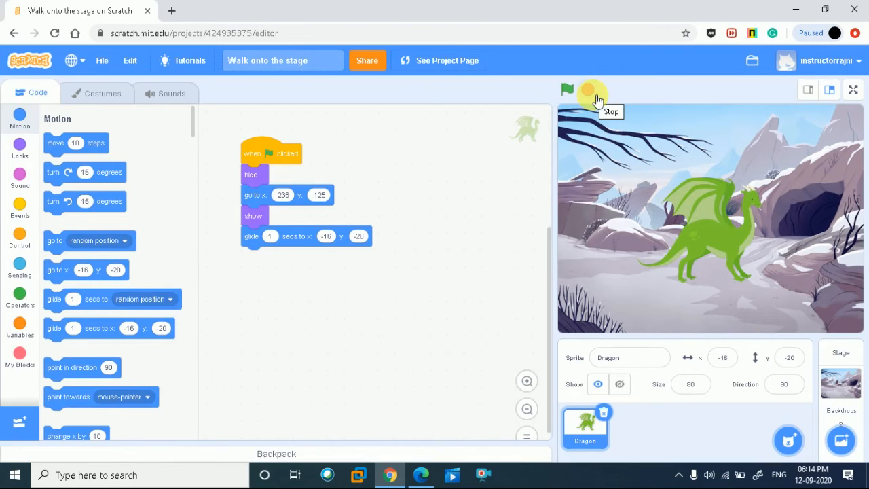
{"action": "left_click", "coordinate": [567, 89]}
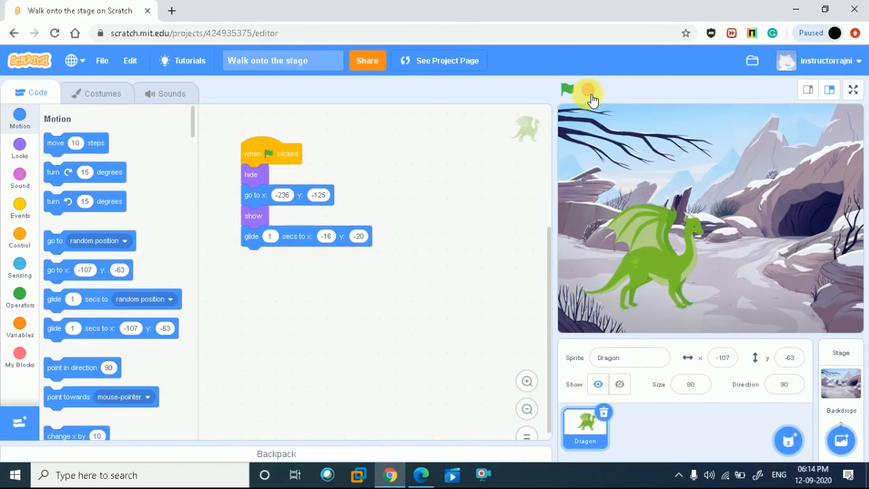
{"action": "left_click", "coordinate": [566, 89]}
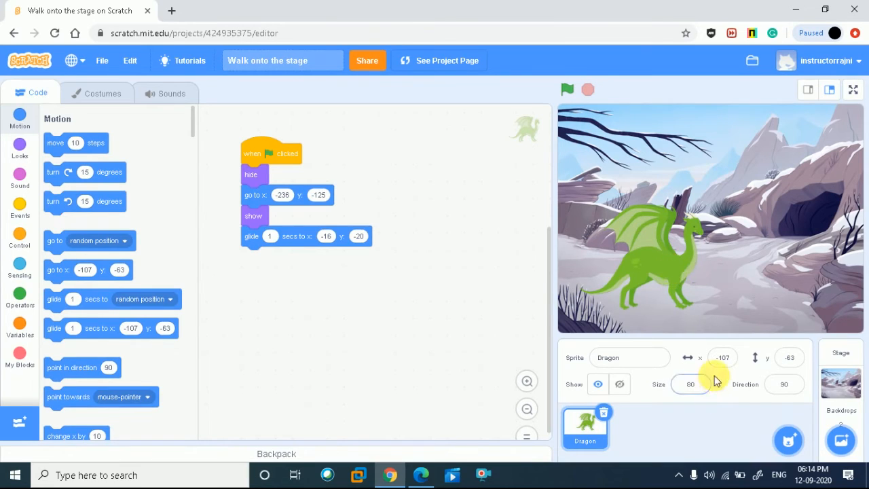
{"action": "left_click", "coordinate": [567, 89]}
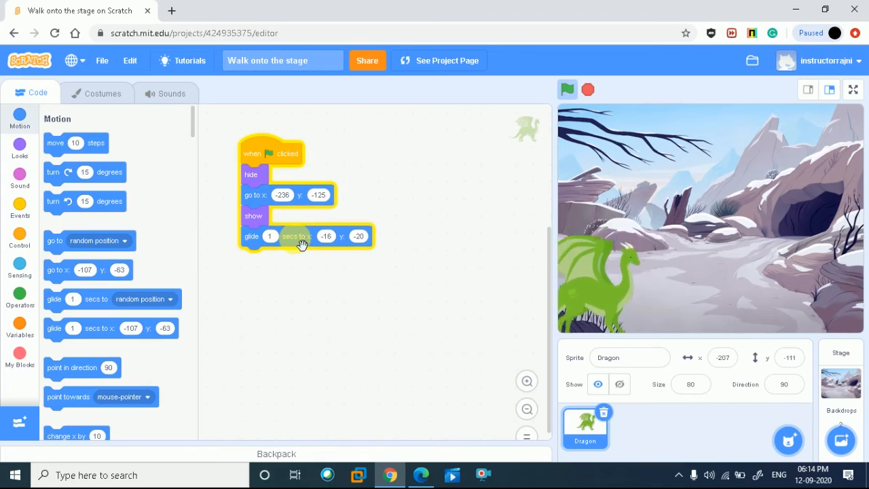
{"action": "left_click", "coordinate": [567, 89]}
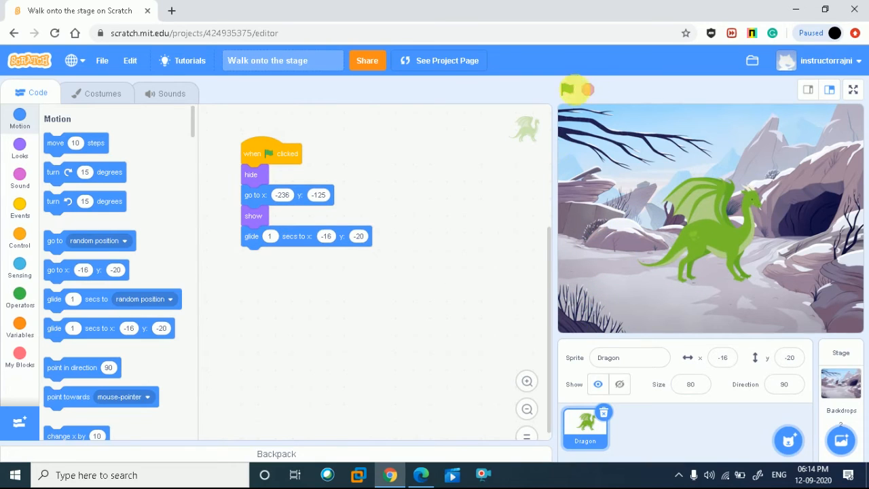
{"action": "left_click", "coordinate": [568, 89]}
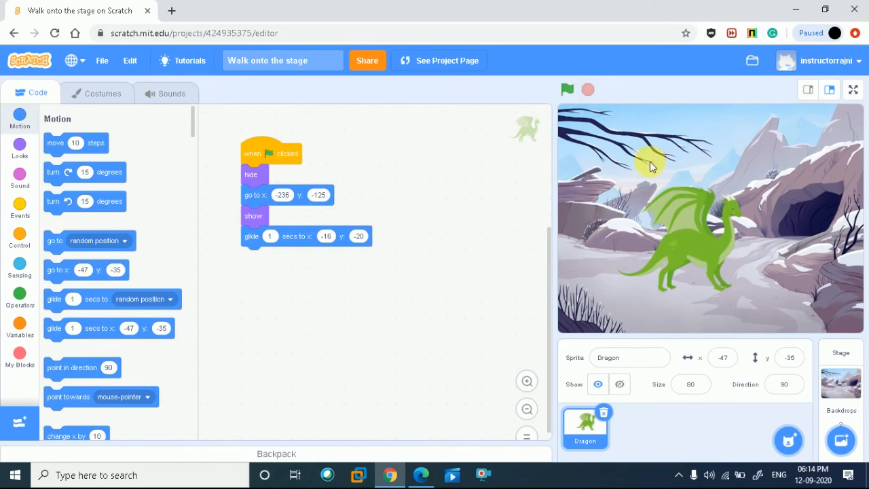
{"action": "mouse_move", "coordinate": [803, 209]}
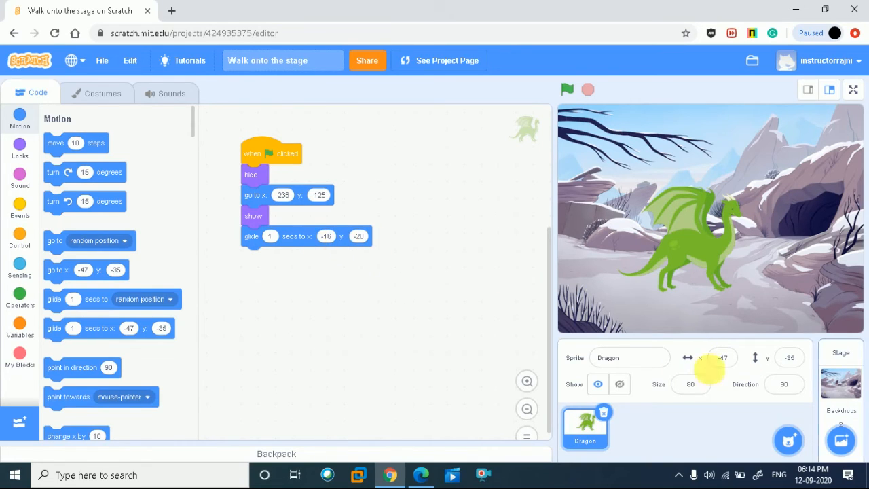
{"action": "mouse_move", "coordinate": [672, 323]}
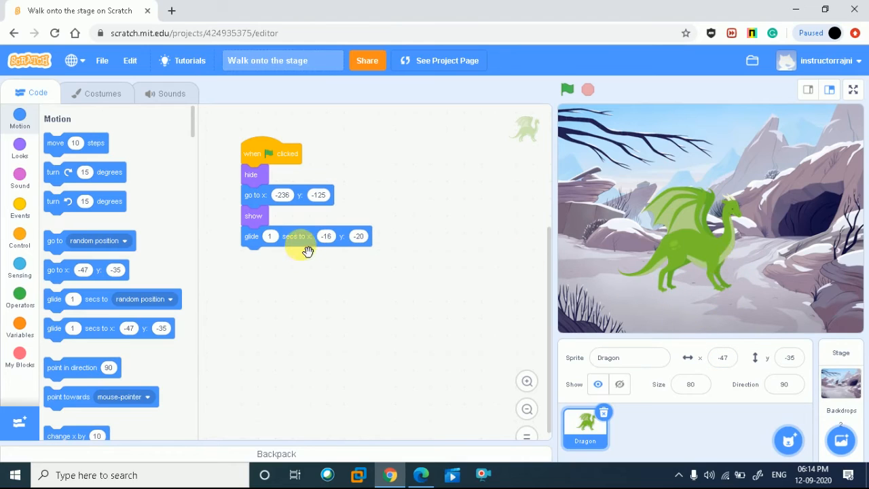
{"action": "mouse_move", "coordinate": [116, 357]}
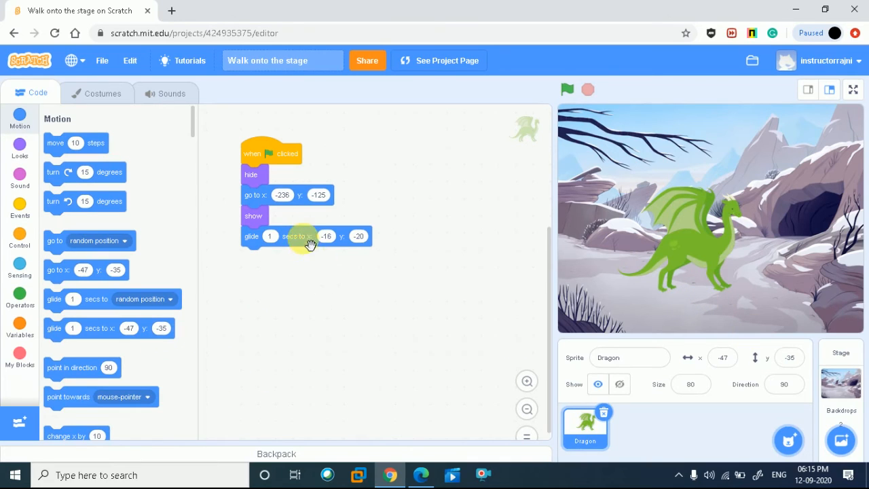
Step: Swap the old glide for 'glide 1 secs to x -47 y -35' under show, then test-run it
{"action": "right_click", "coordinate": [309, 235]}
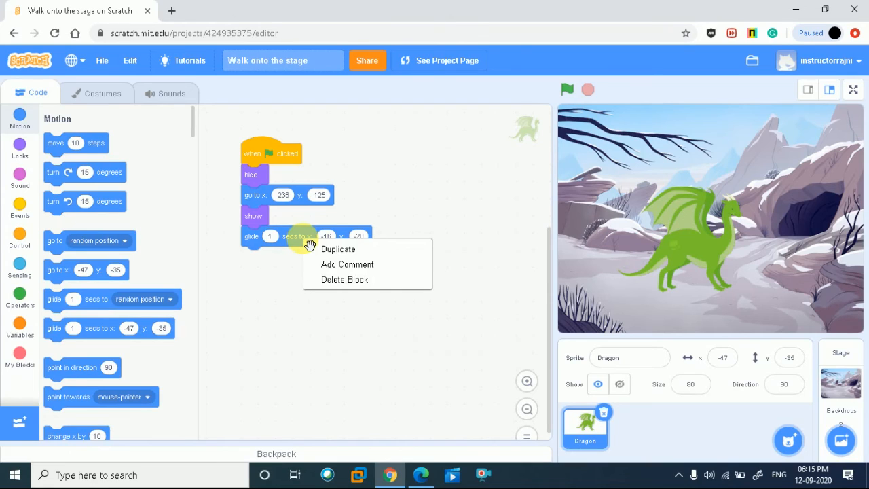
{"action": "mouse_move", "coordinate": [332, 279]}
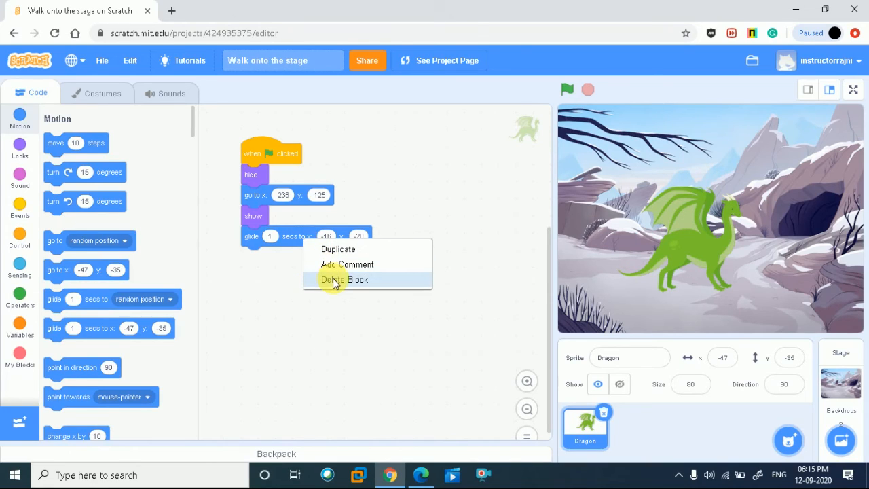
{"action": "left_click", "coordinate": [345, 279]}
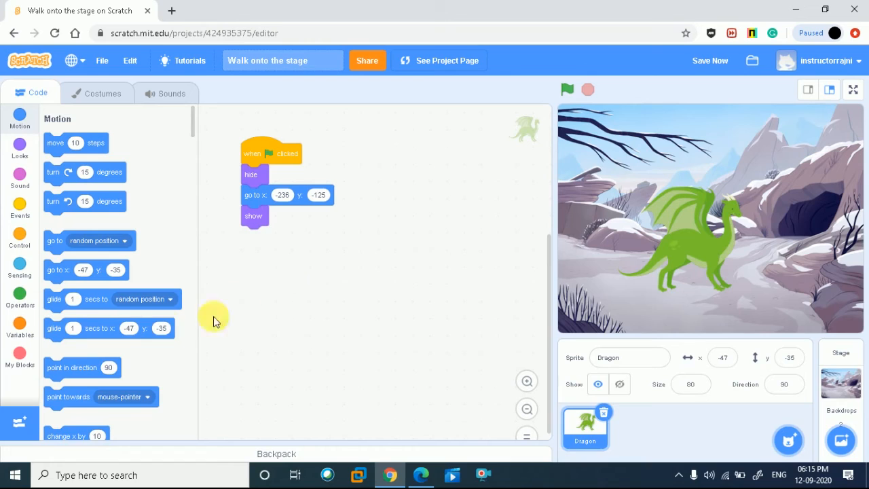
{"action": "left_click_drag", "start_coordinate": [109, 327], "coordinate": [265, 320]}
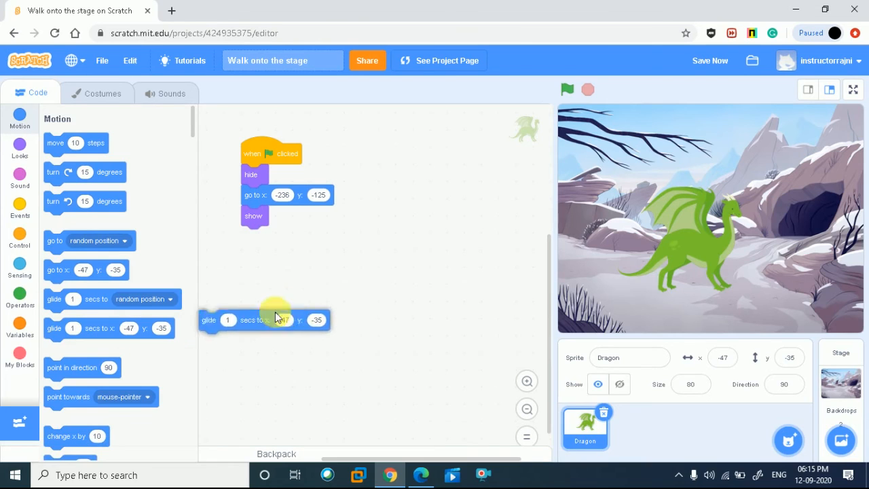
{"action": "left_click_drag", "start_coordinate": [265, 319], "coordinate": [298, 235]}
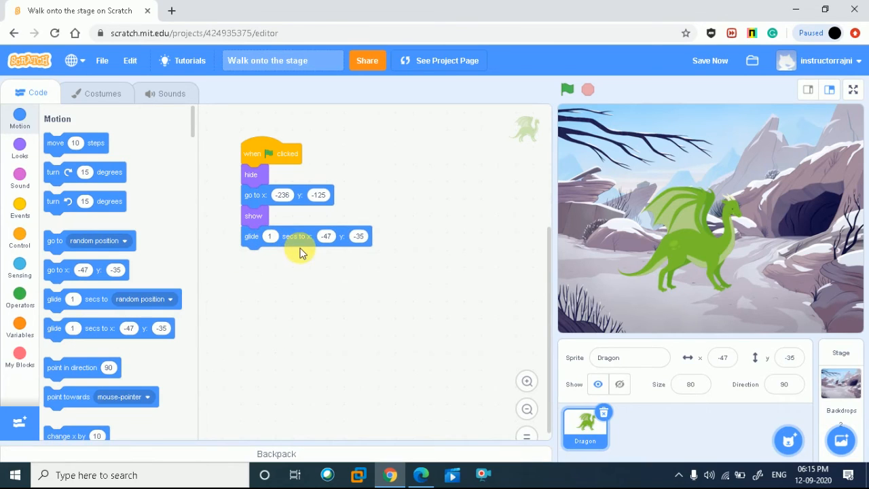
{"action": "left_click", "coordinate": [567, 89]}
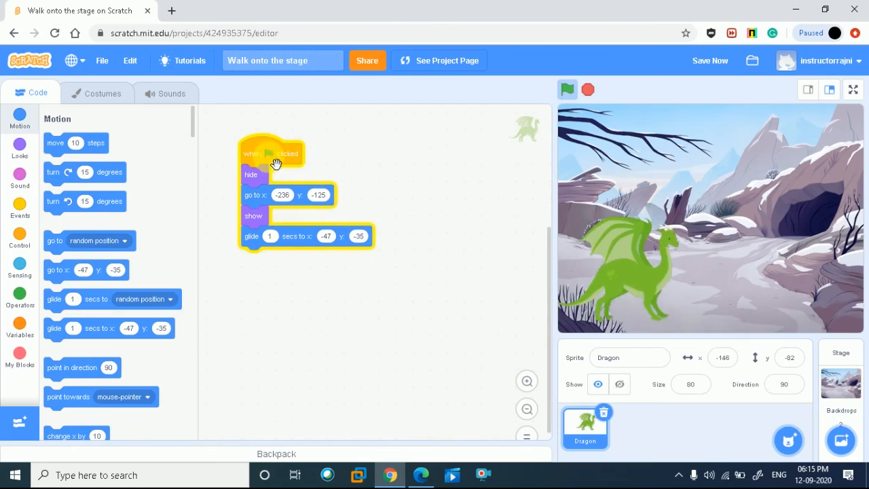
{"action": "left_click", "coordinate": [567, 89]}
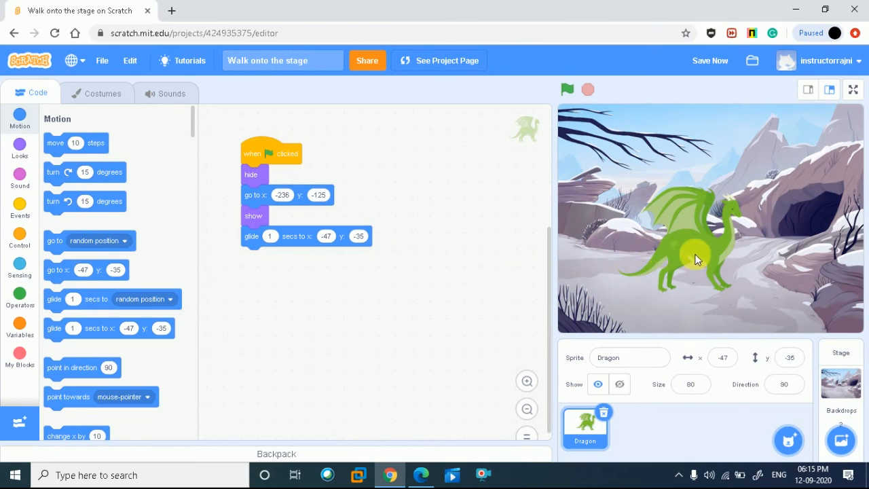
{"action": "mouse_move", "coordinate": [781, 283]}
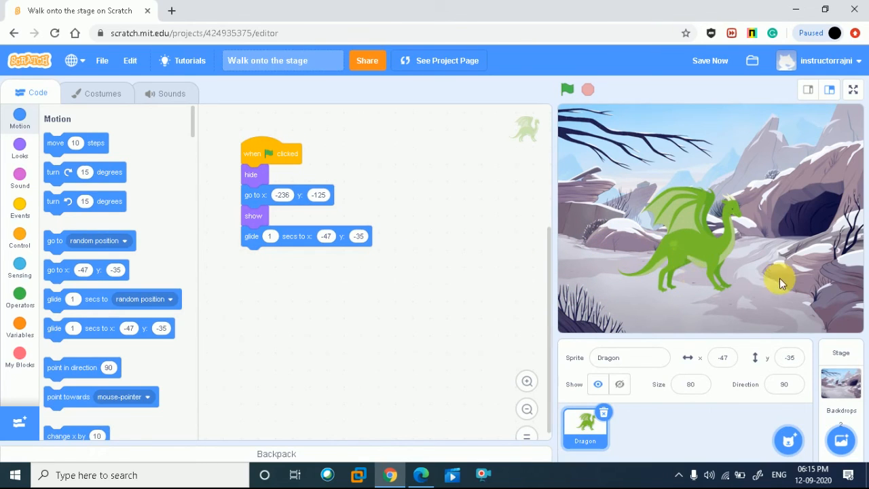
{"action": "mouse_move", "coordinate": [746, 323]}
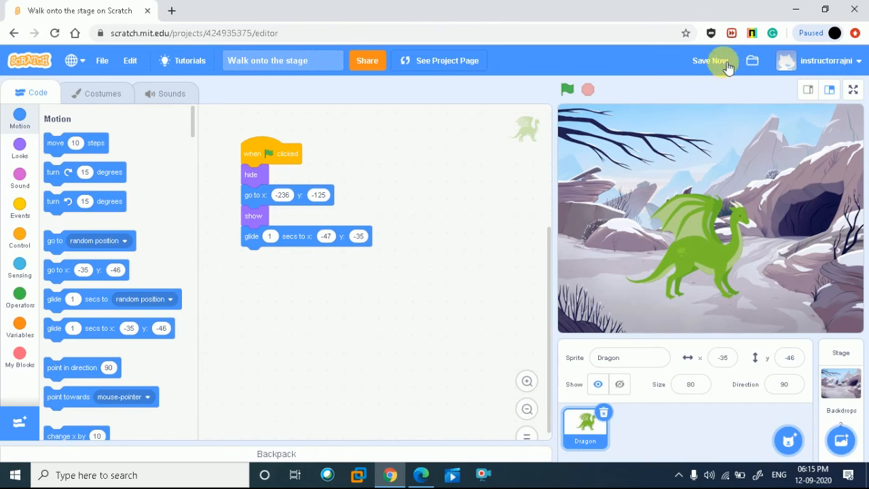
{"action": "mouse_move", "coordinate": [691, 77]}
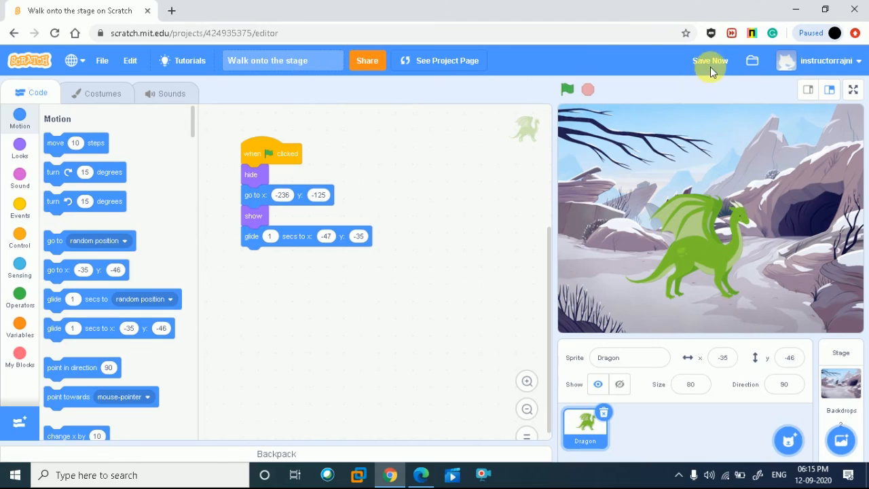
Step: Save 'Walk onto the stage' with the new glide, then reopen its newest copy from My Stuff
{"action": "left_click", "coordinate": [709, 60]}
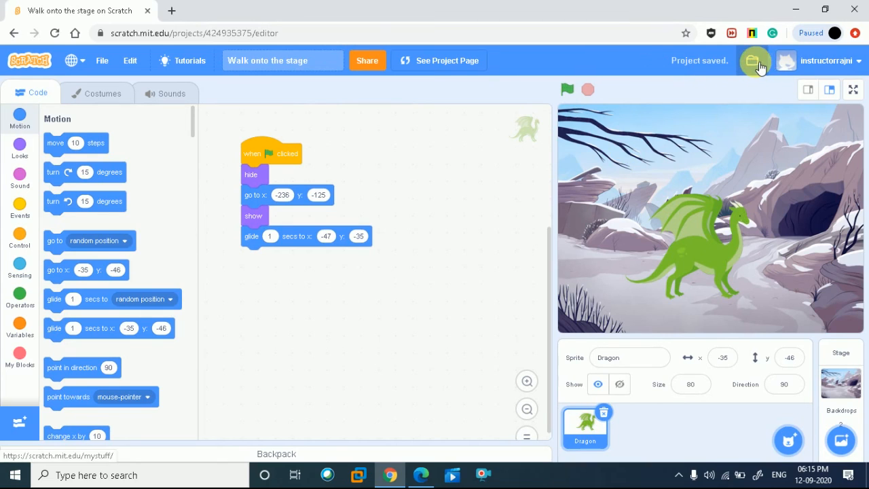
{"action": "left_click", "coordinate": [754, 61]}
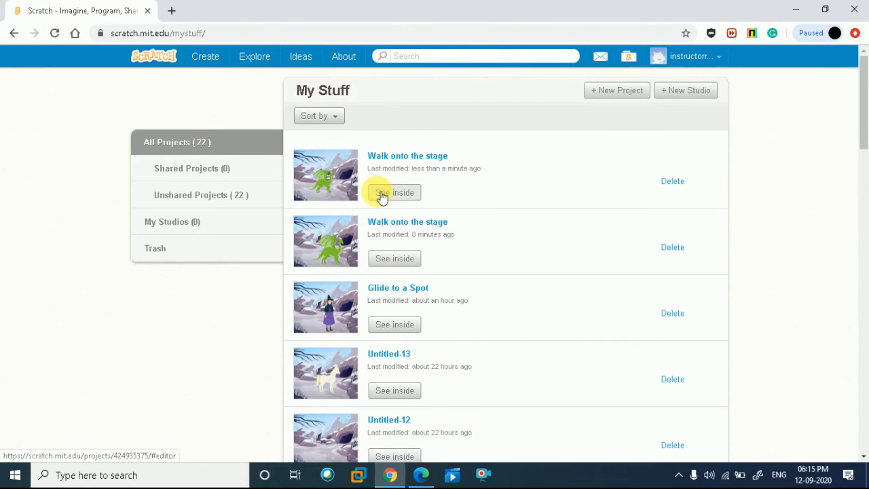
{"action": "left_click", "coordinate": [394, 192]}
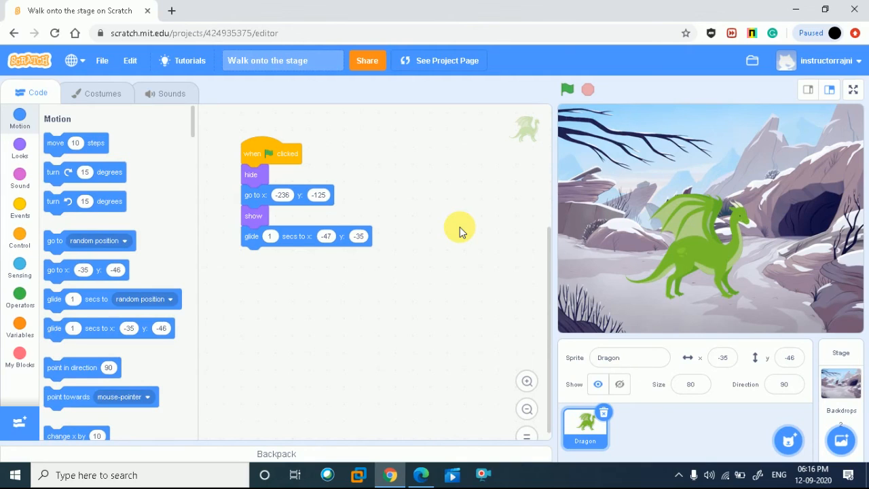
{"action": "mouse_move", "coordinate": [693, 102]}
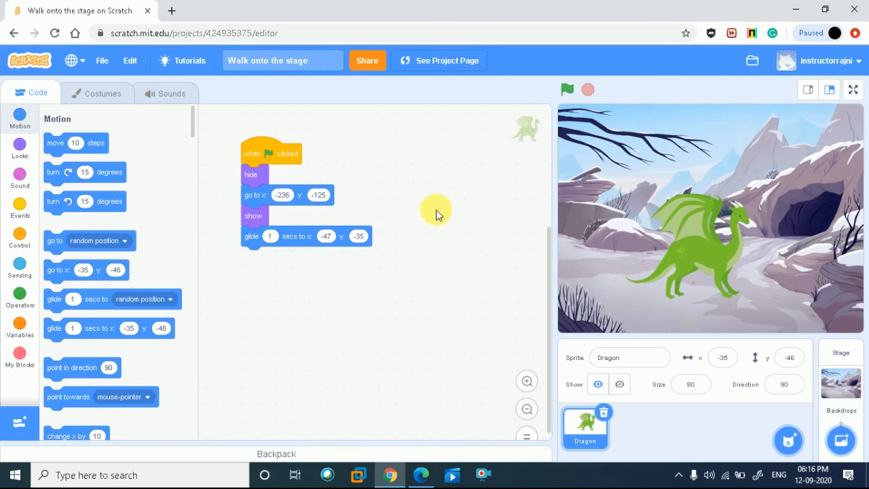
{"action": "mouse_move", "coordinate": [426, 235]}
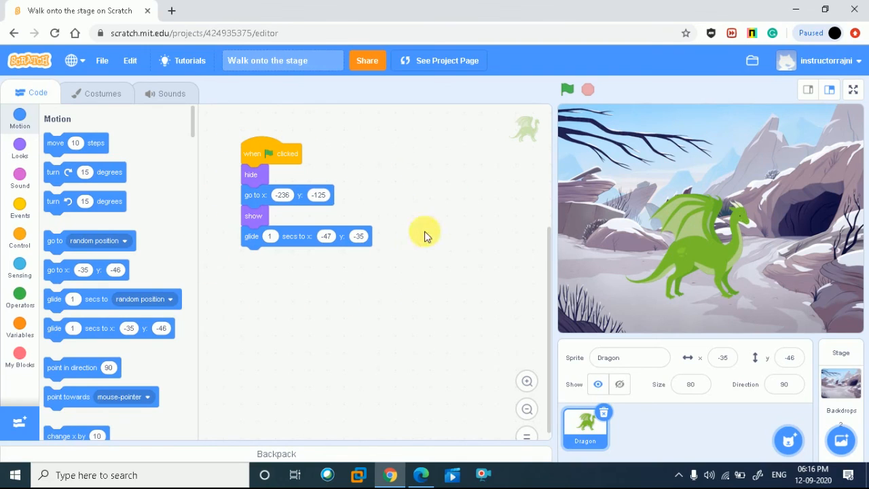
{"action": "mouse_move", "coordinate": [336, 295]}
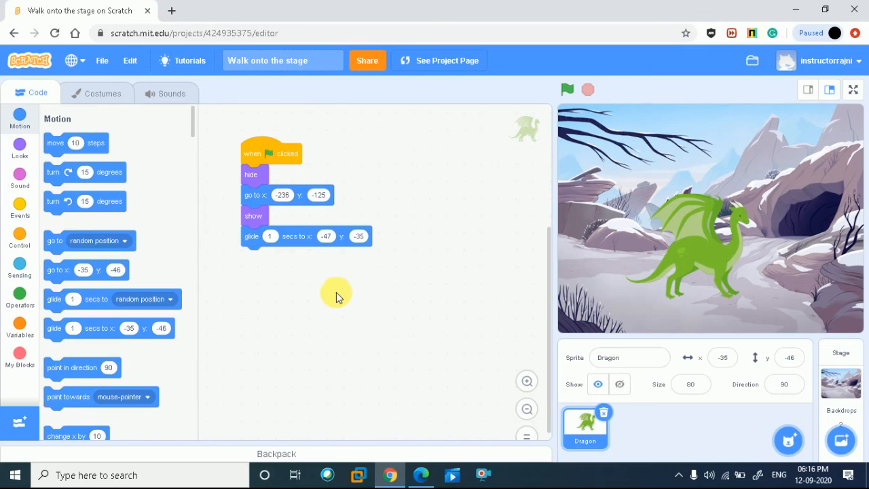
{"action": "mouse_move", "coordinate": [754, 126]}
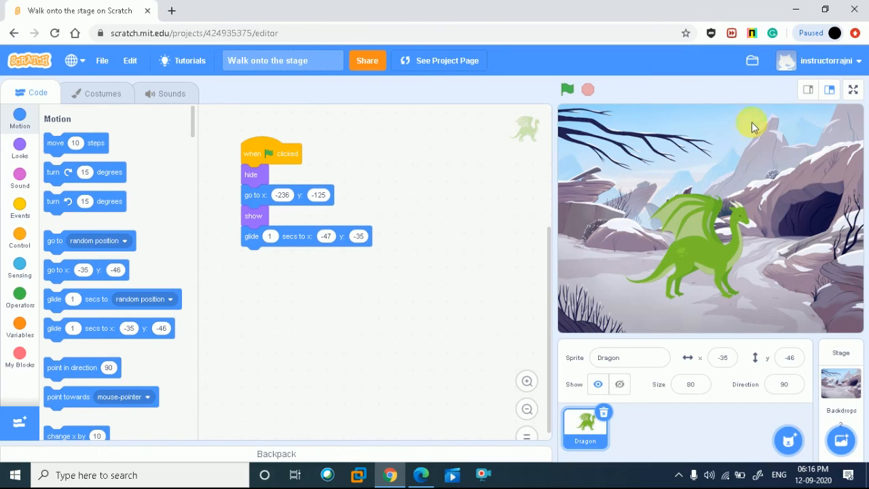
{"action": "mouse_move", "coordinate": [628, 227]}
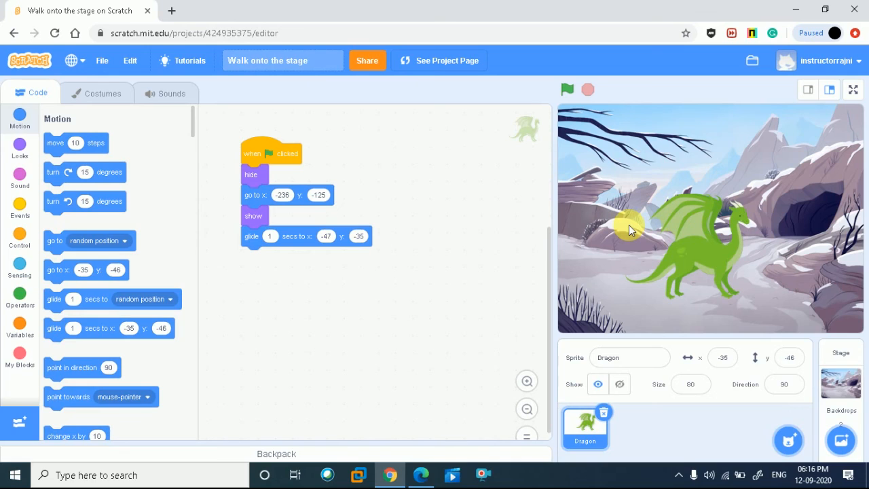
{"action": "mouse_move", "coordinate": [607, 163]}
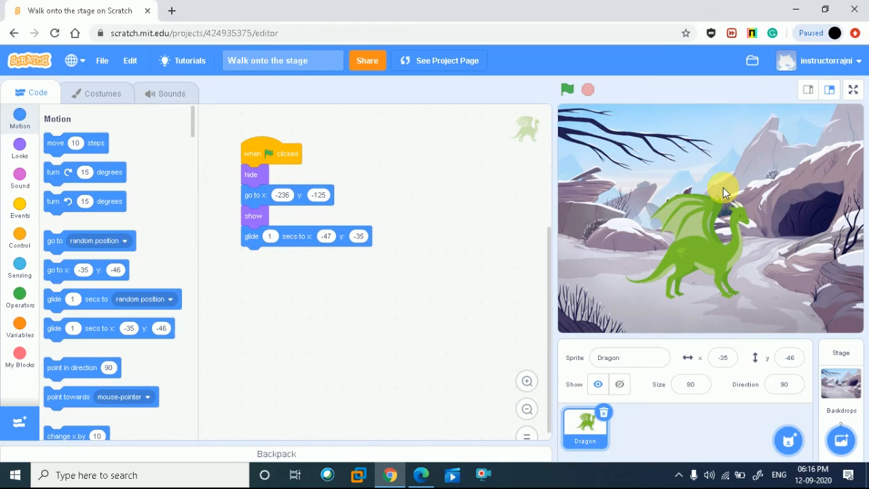
{"action": "mouse_move", "coordinate": [724, 197]}
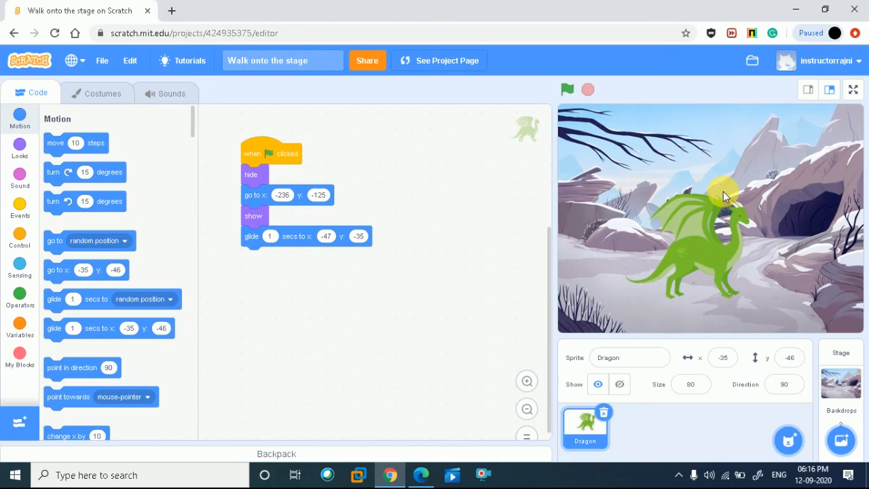